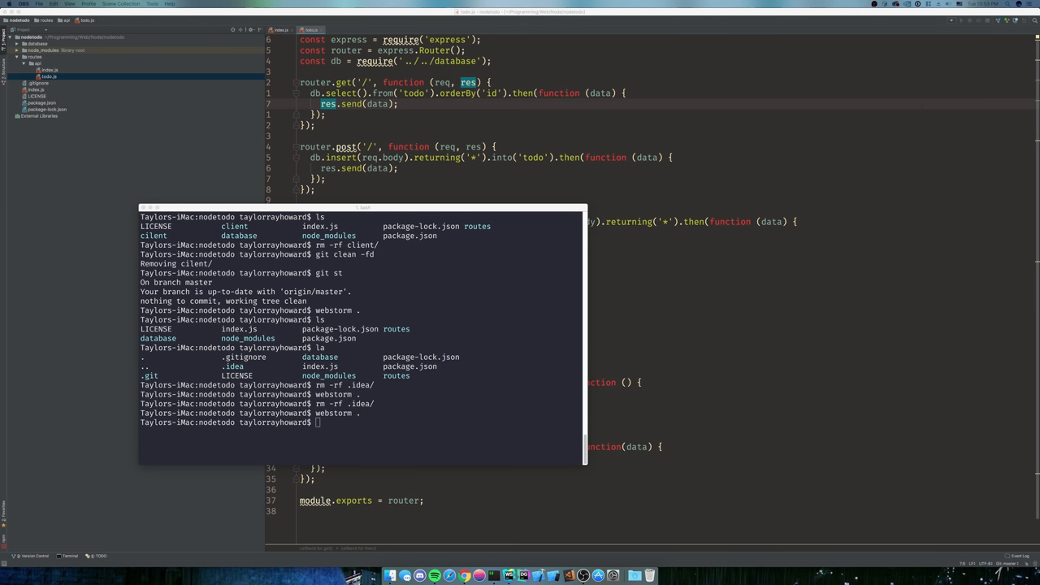
Run npm install -g create-react-app from the nodetodo folder and wait for it to finish.
{"action": "left_click", "coordinate": [358, 325]}
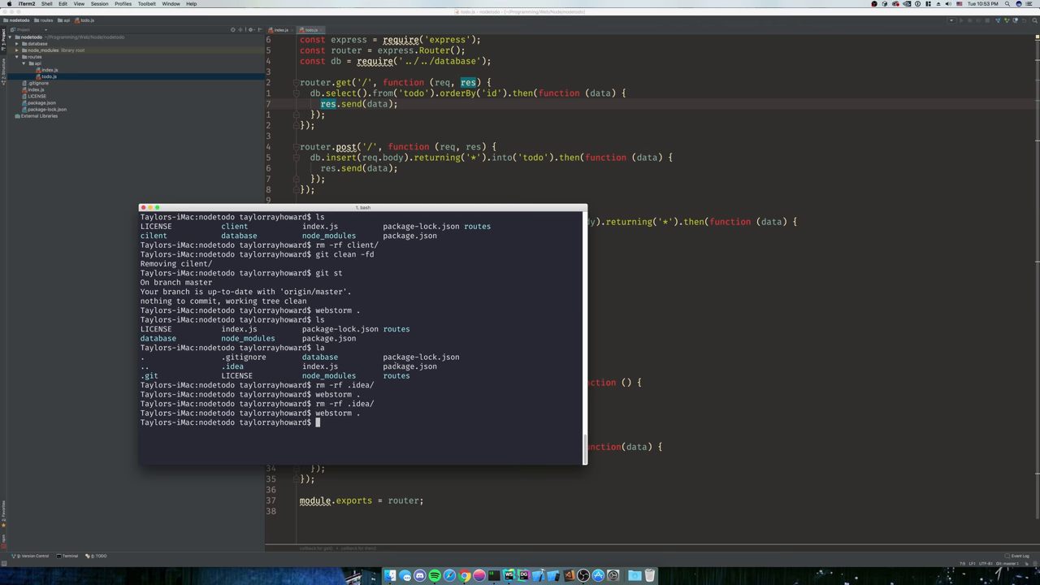
{"action": "type", "text": "npm install"}
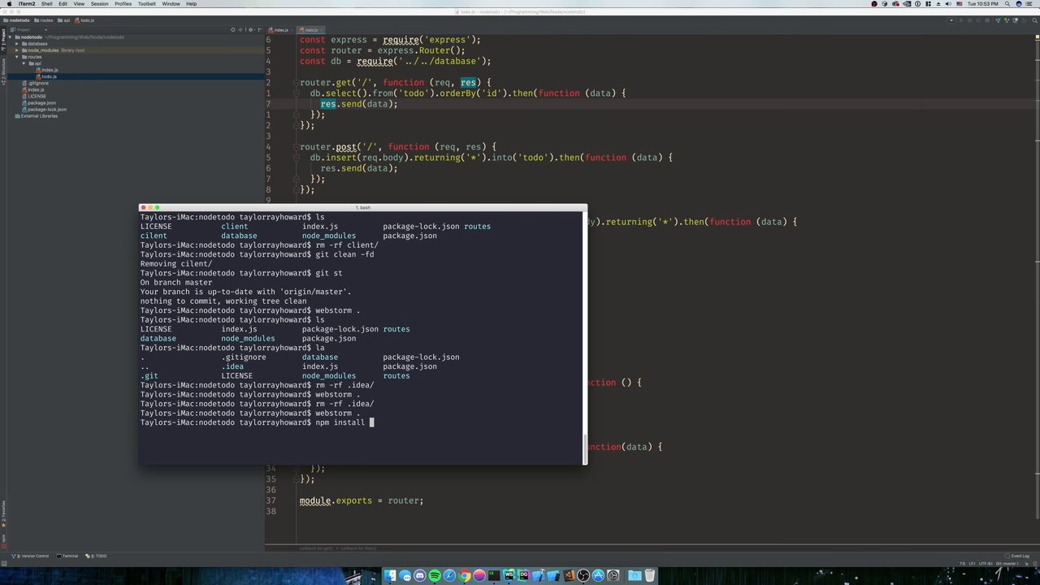
{"action": "type", "text": "-g"}
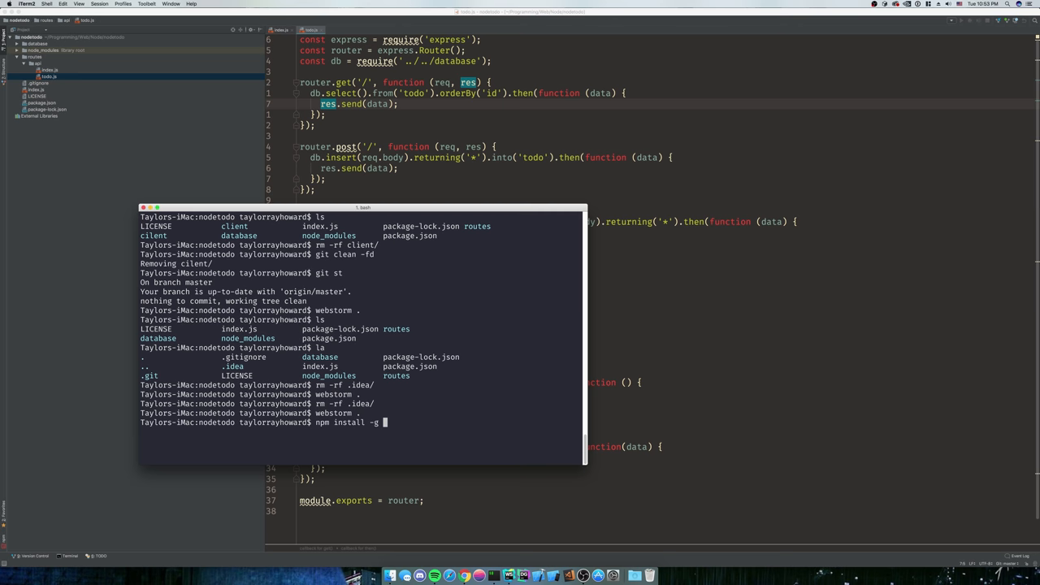
{"action": "type", "text": "create"}
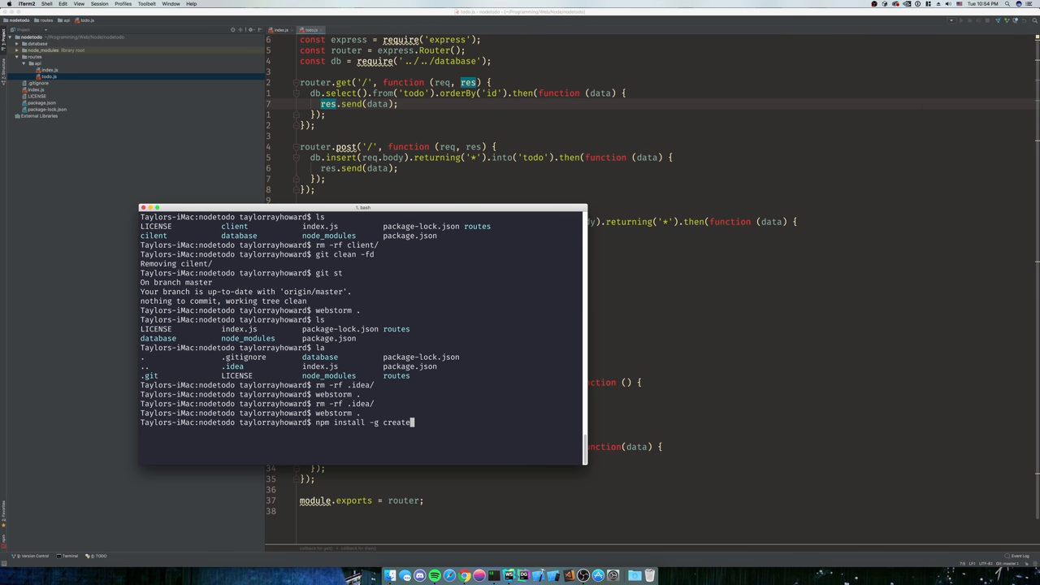
{"action": "type", "text": "-react-ap"}
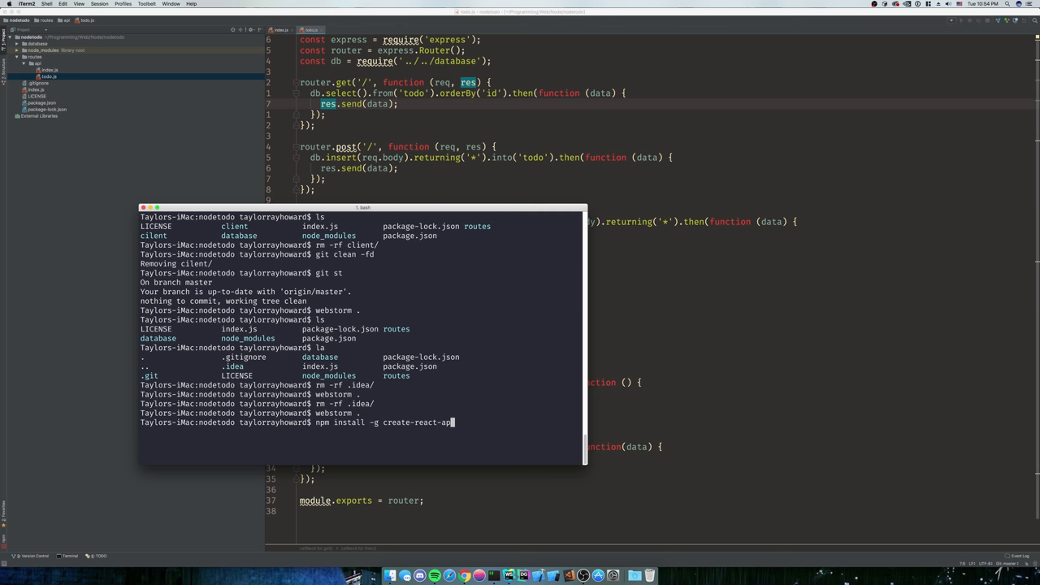
{"action": "key", "text": "Return"}
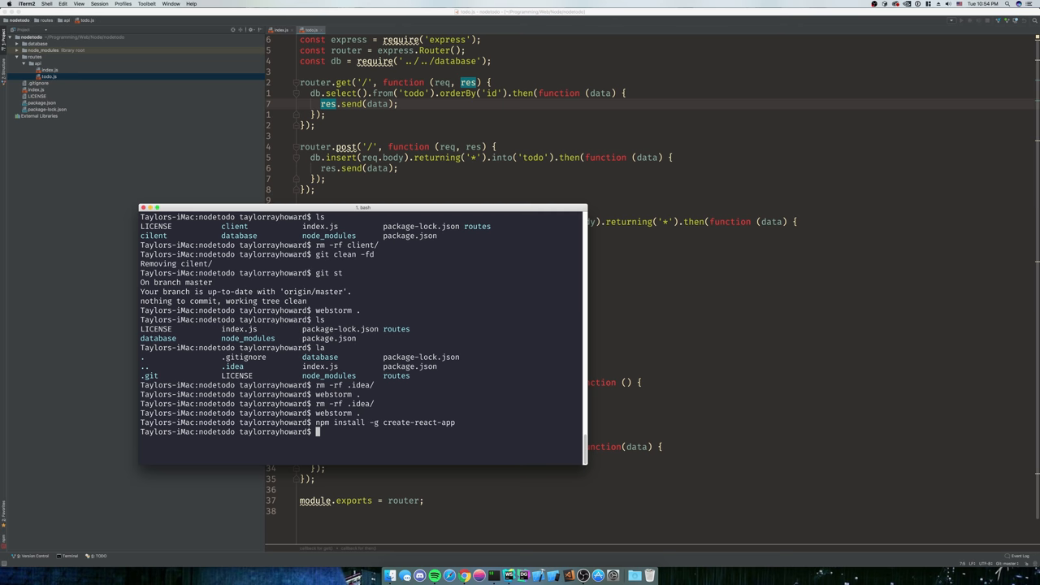
{"action": "type", "text": "c"}
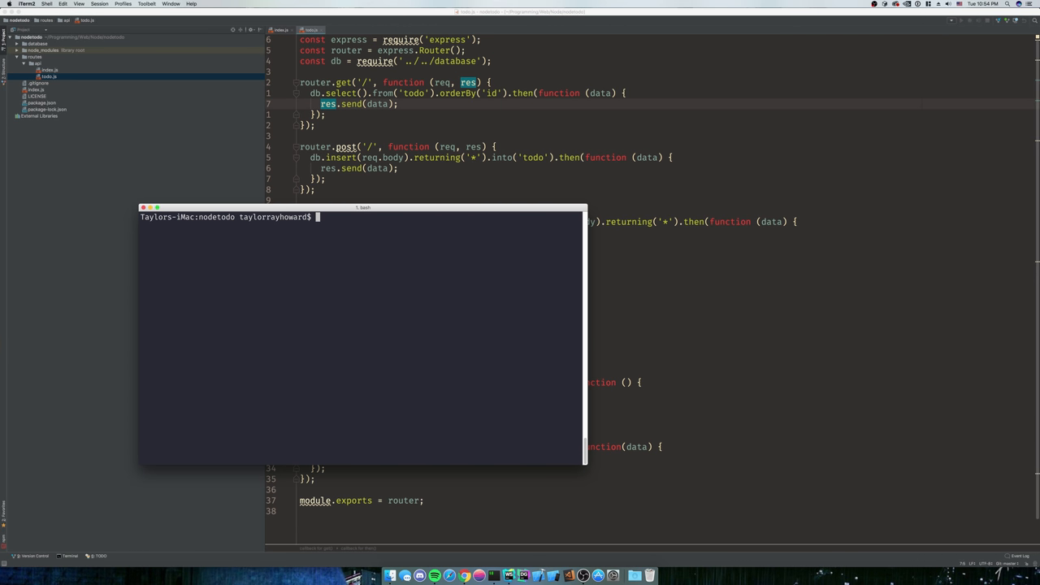
Run create-react-app client to scaffold the React app, then begin changing into it.
{"action": "type", "text": "crea"}
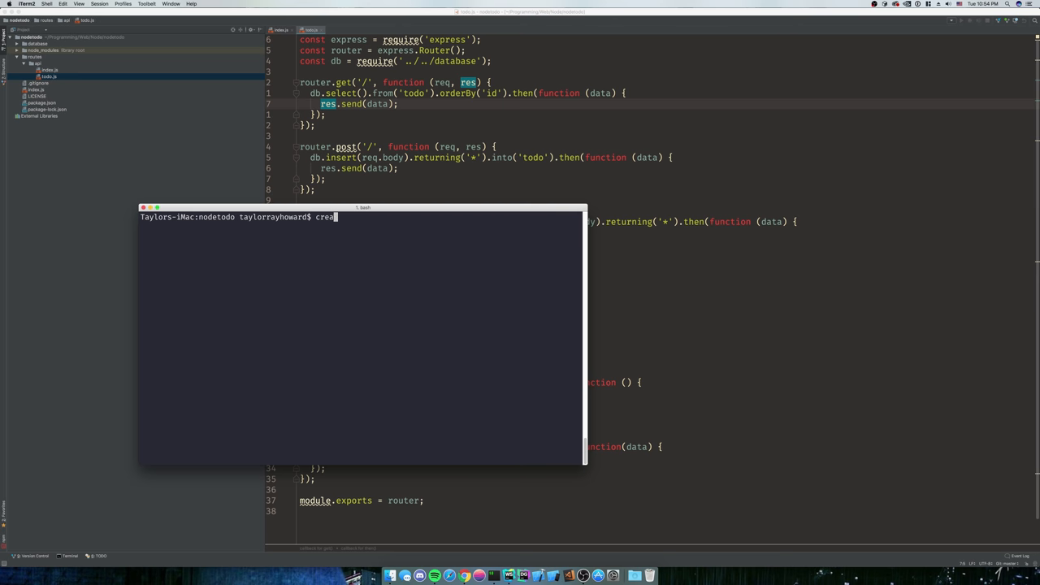
{"action": "type", "text": "te-react-app cl"}
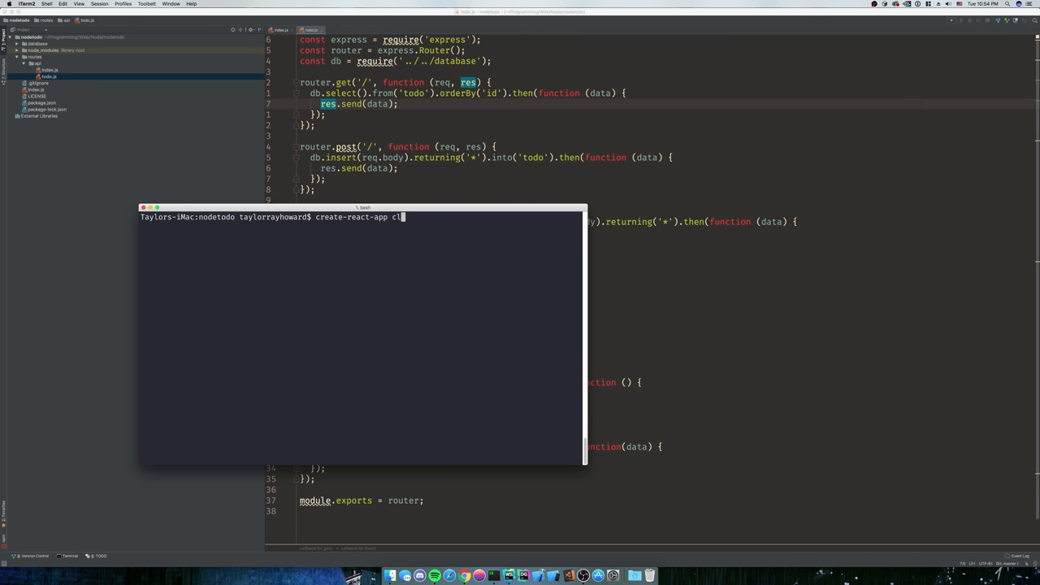
{"action": "key", "text": "Return"}
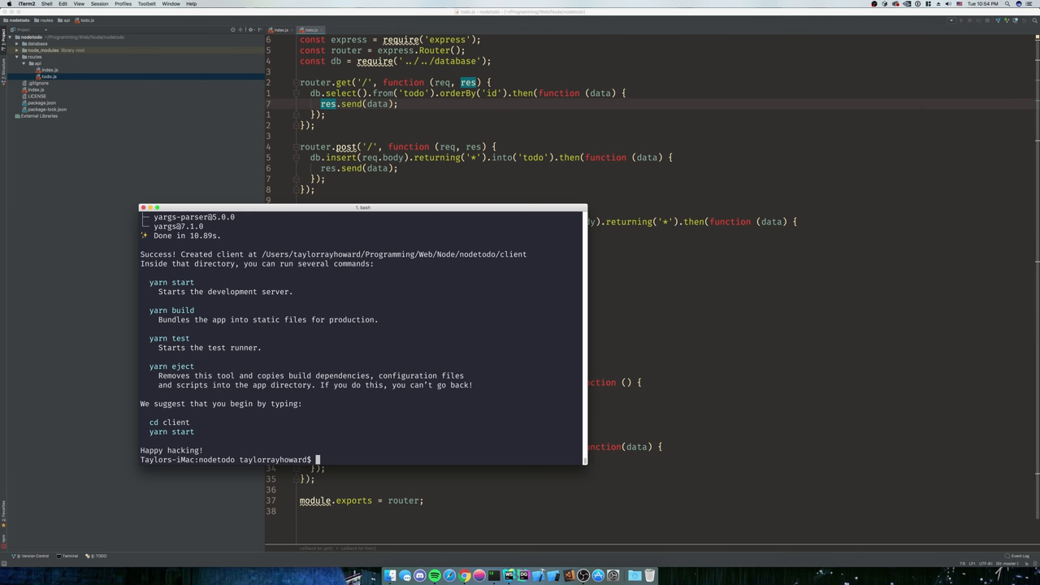
{"action": "type", "text": "cd"}
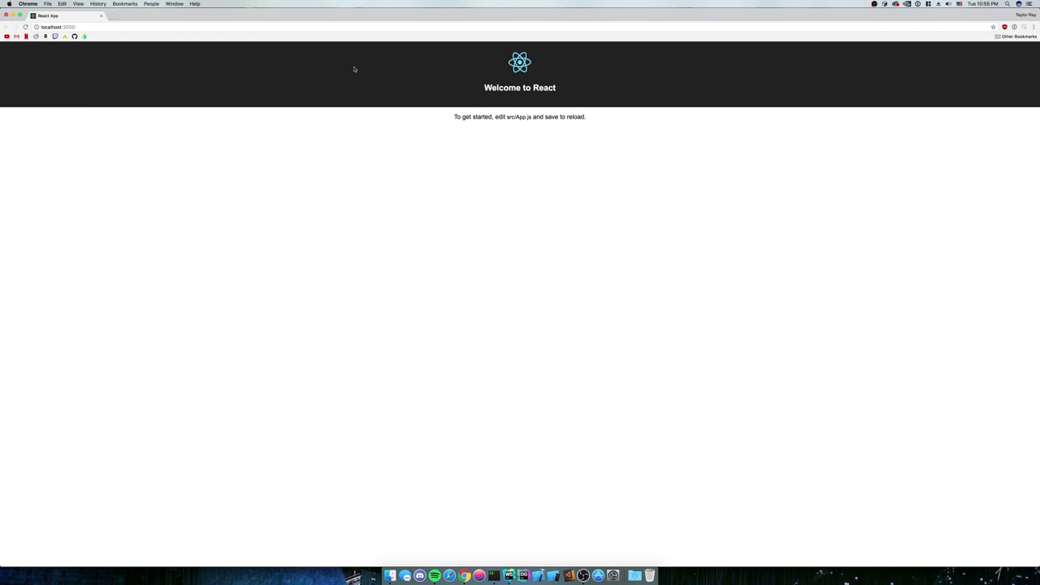
{"action": "mouse_move", "coordinate": [526, 403]}
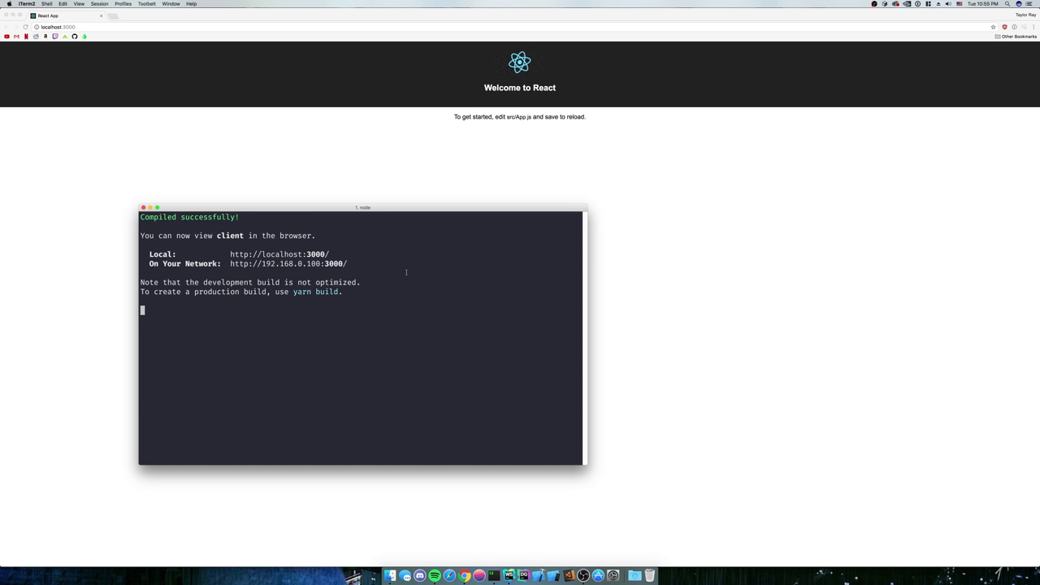
Stop the dev server, inspect client's package.json in vim, and cd back to nodetodo.
{"action": "key", "text": "ctrl+c"}
{"action": "type", "text": "ls"}
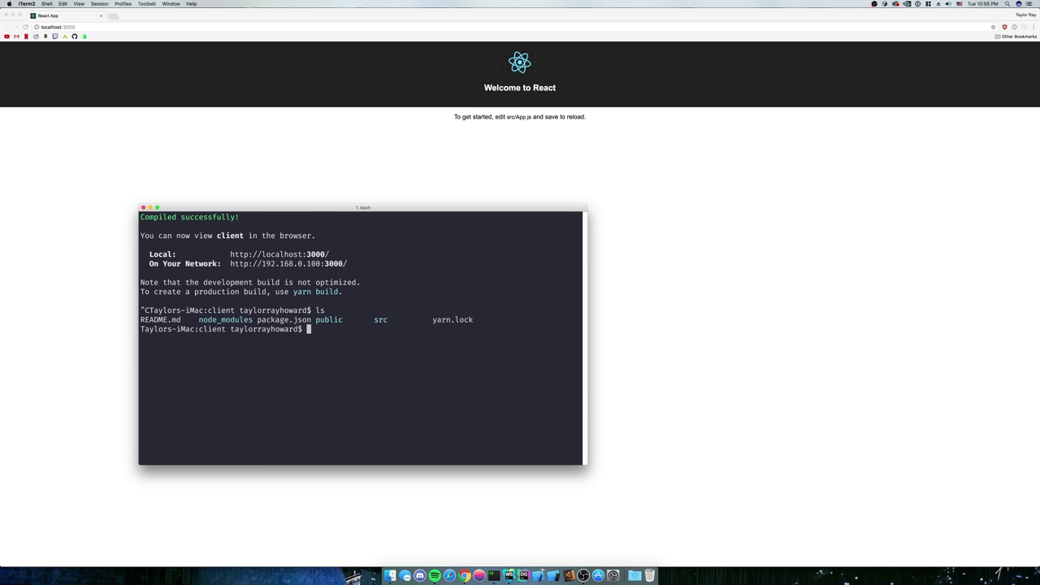
{"action": "double_click", "coordinate": [265, 318]}
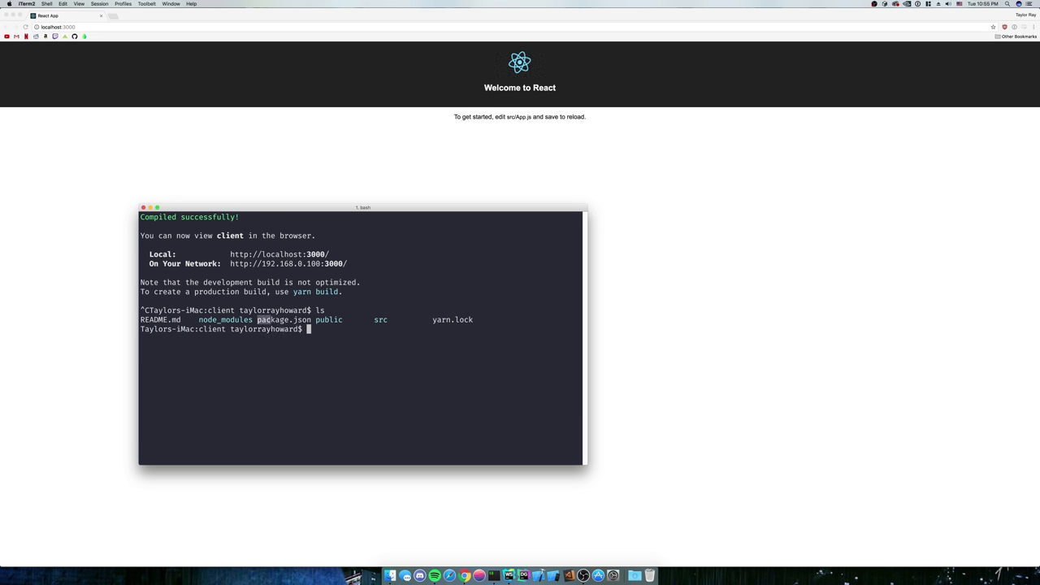
{"action": "type", "text": "vim pac"}
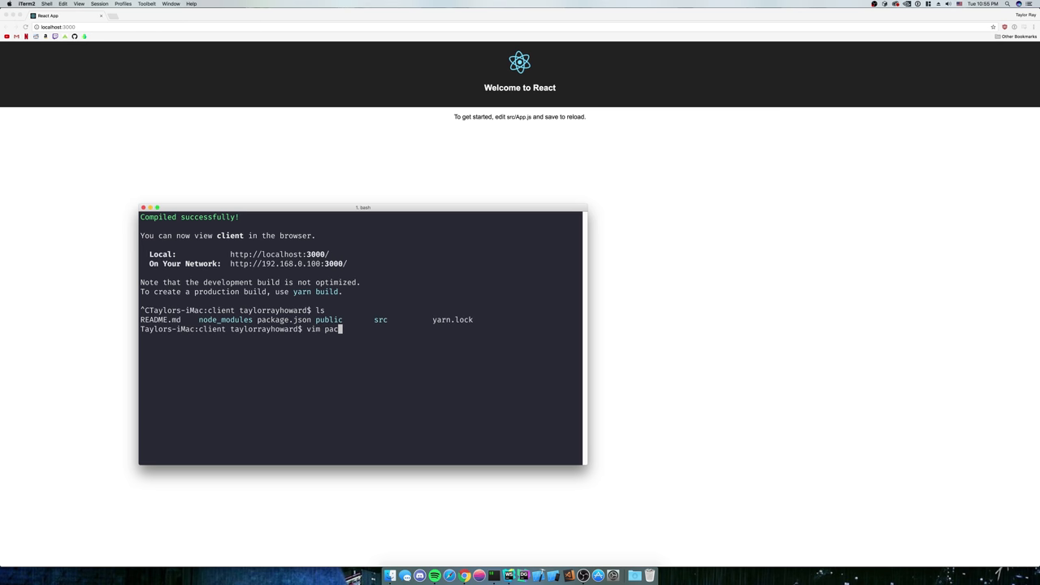
{"action": "key", "text": "Return"}
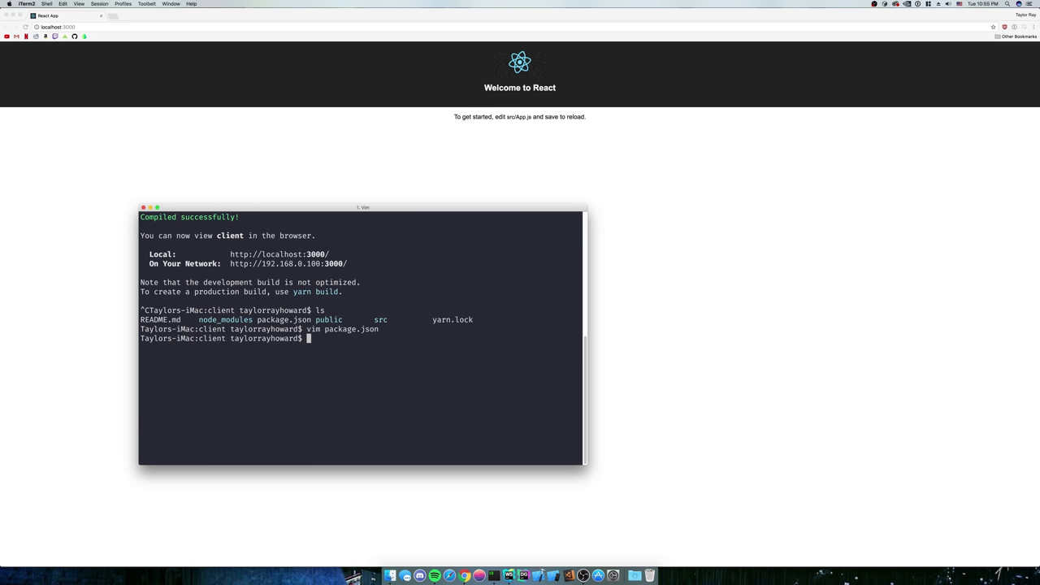
{"action": "type", "text": "cd ."}
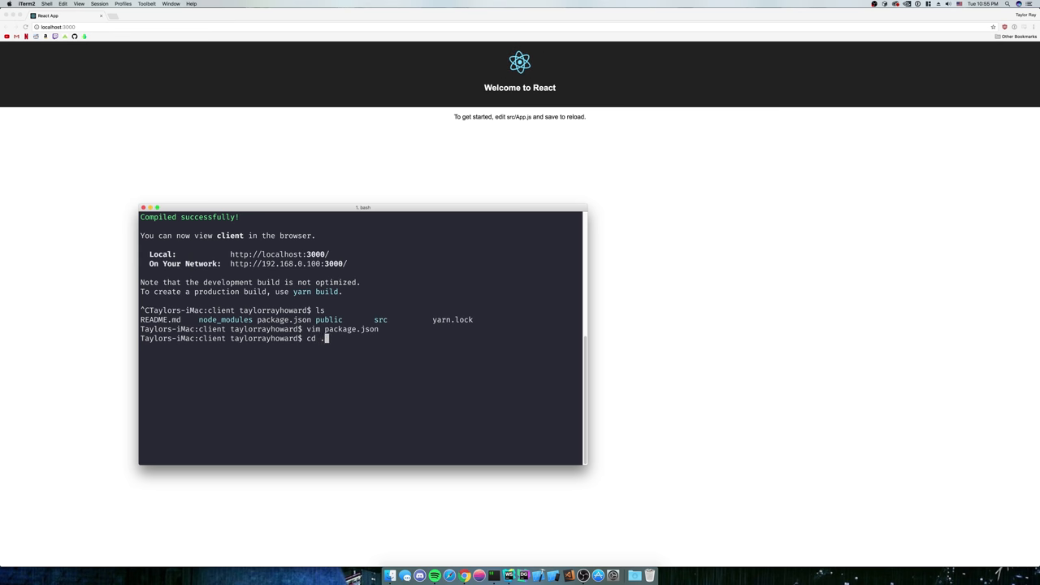
{"action": "key", "text": "Return"}
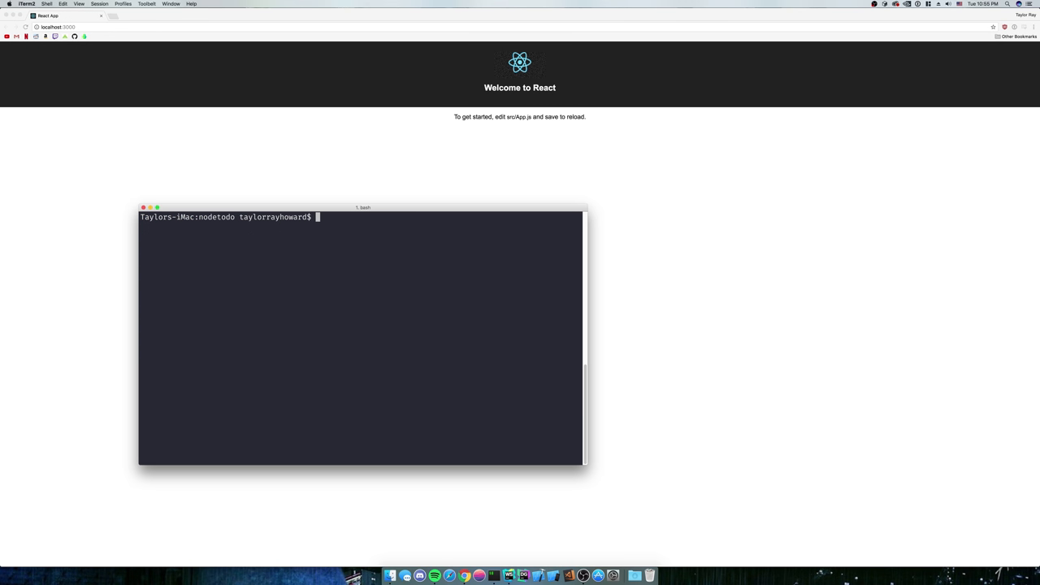
Add a "client": "npm run start" script after the server entry in nodetodo's package.json.
{"action": "type", "text": "vim package"}
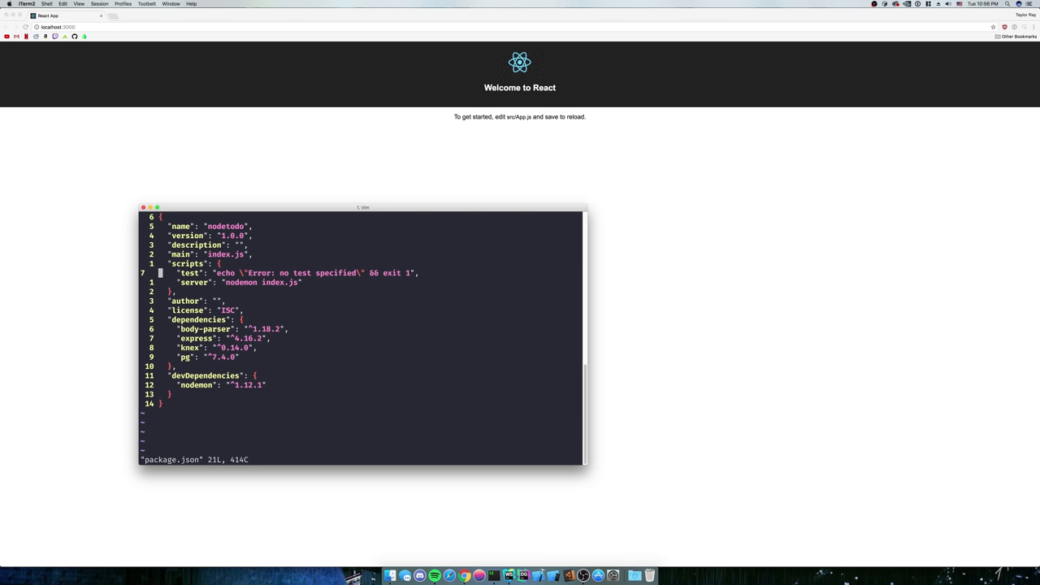
{"action": "key", "text": "j"}
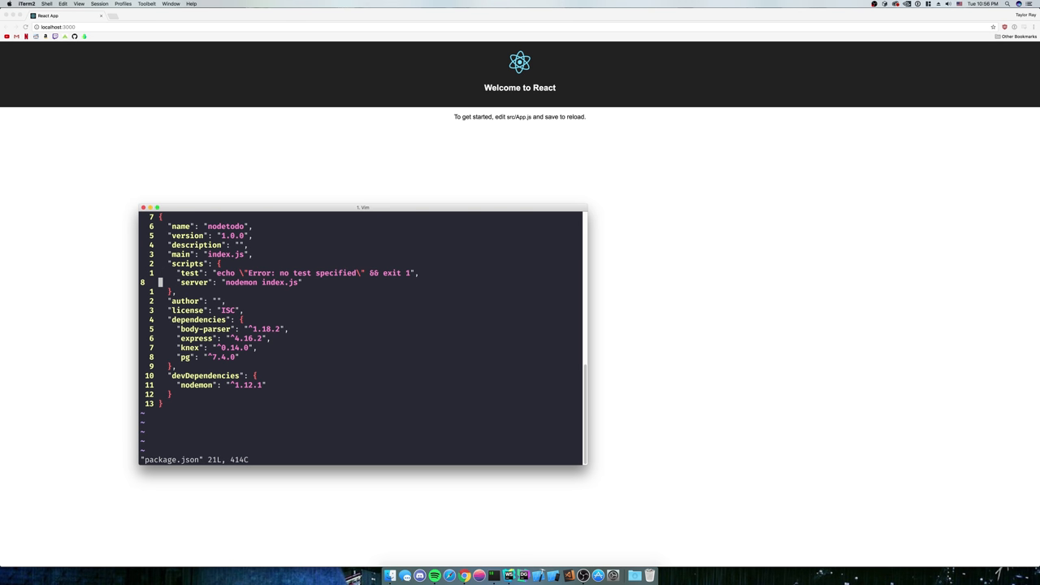
{"action": "type", "text": "\"client\":"}
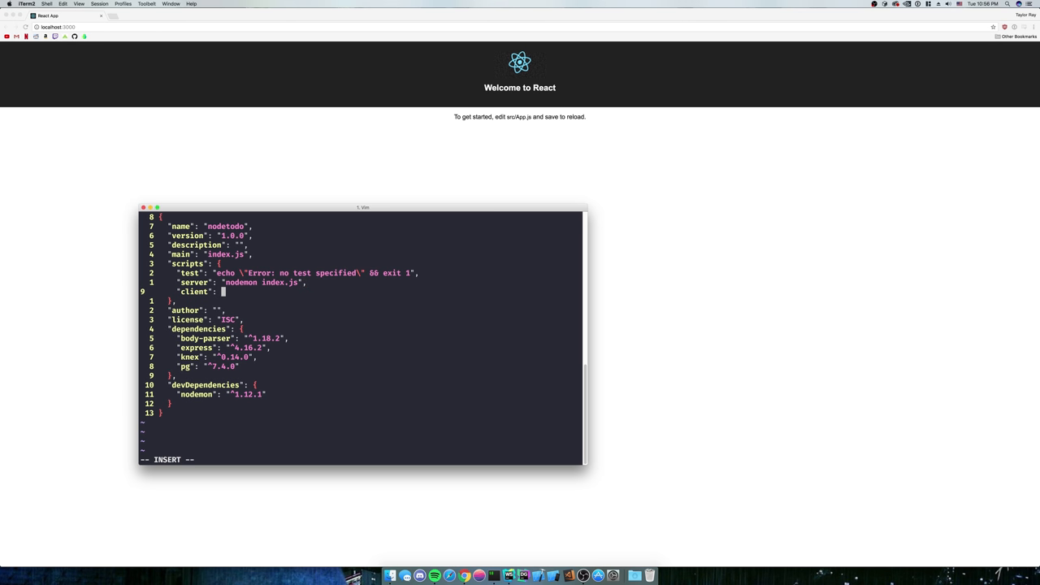
{"action": "type", "text": "n"}
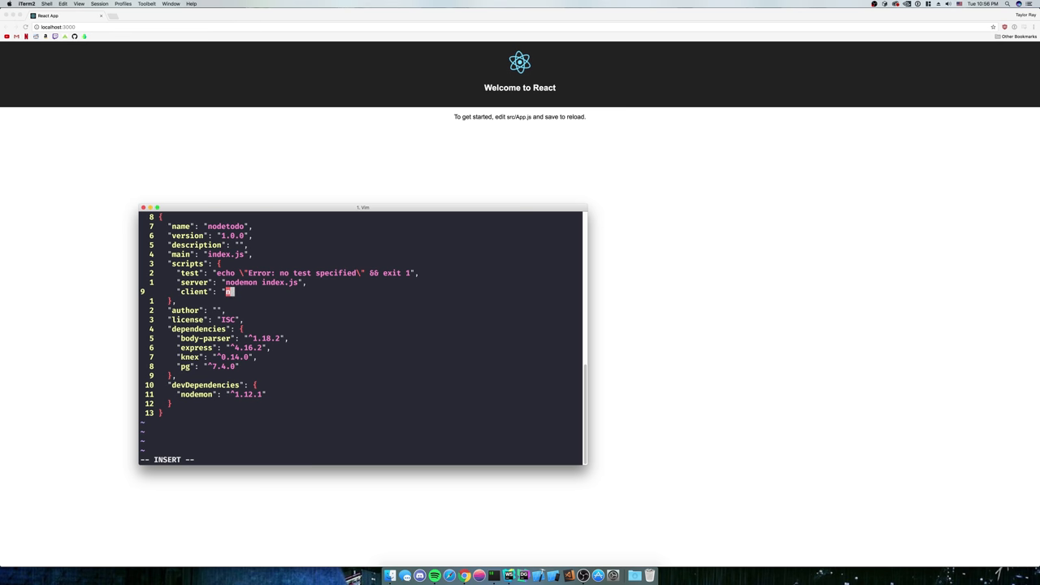
{"action": "type", "text": "npm run start\""}
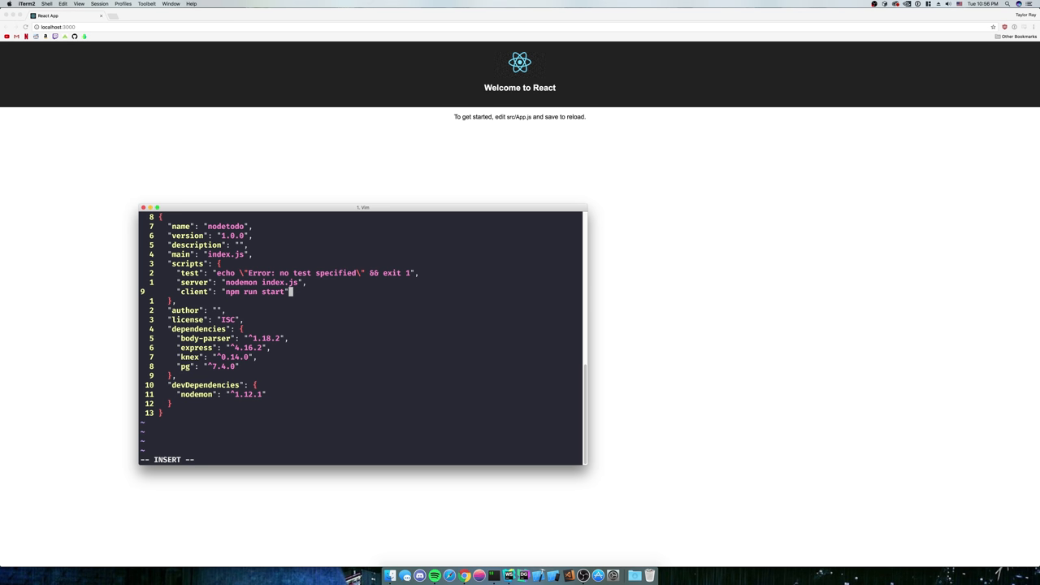
{"action": "key", "text": "Escape"}
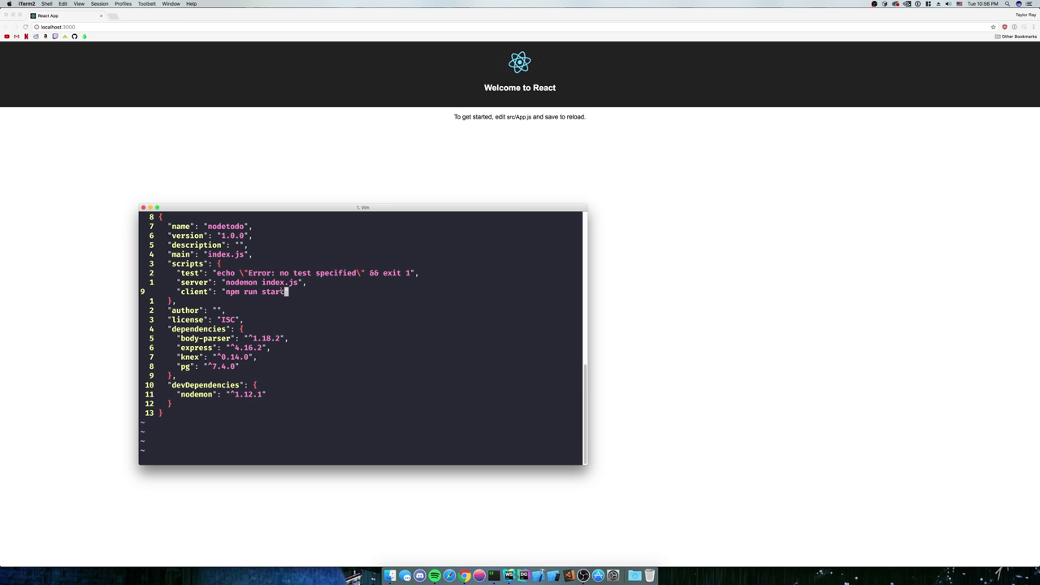
{"action": "type", "text": "--pr"}
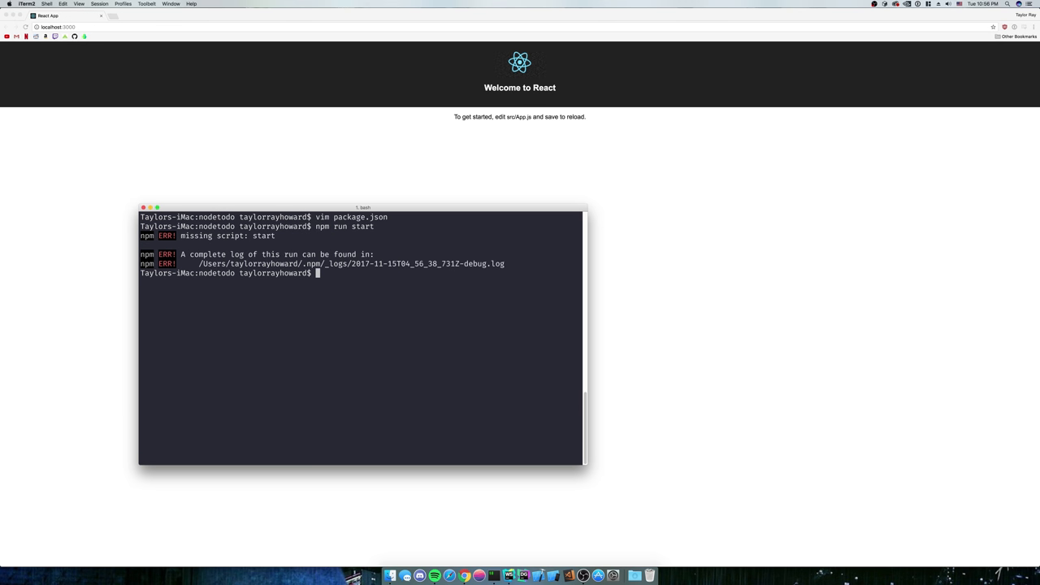
Review package.json in vim, then switch over to the WebStorm project.
{"action": "type", "text": "vim package.json"}
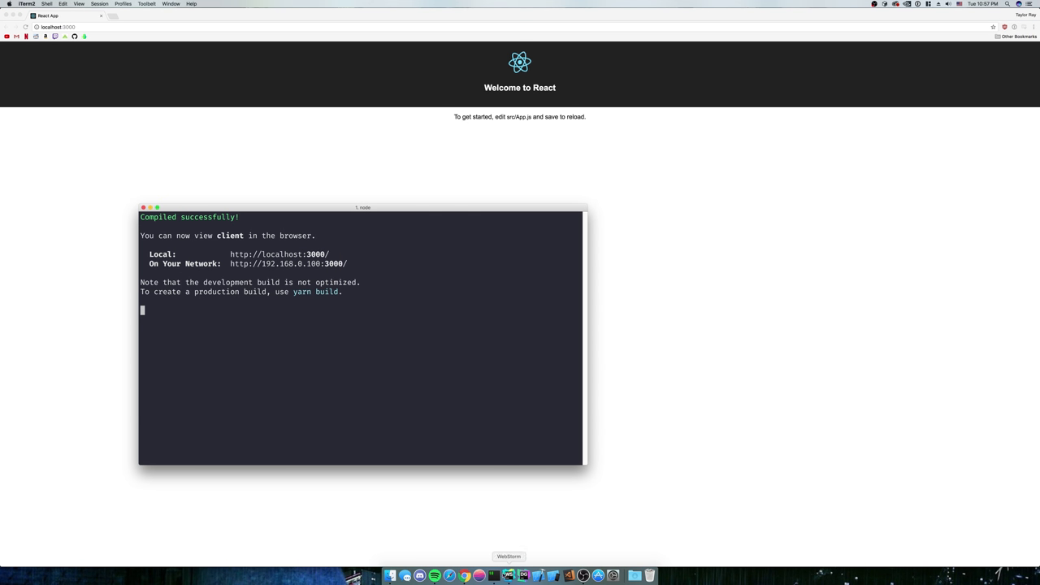
{"action": "left_click", "coordinate": [507, 575]}
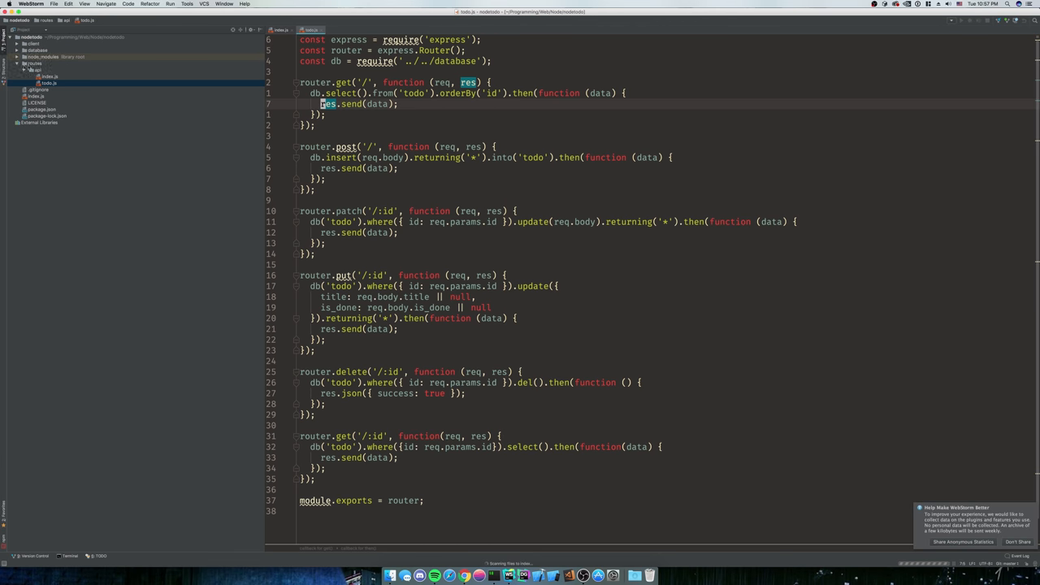
Edit client/src/App.js so the h1 reads "The best app ever!" and switch to the browser.
{"action": "left_click", "coordinate": [32, 42]}
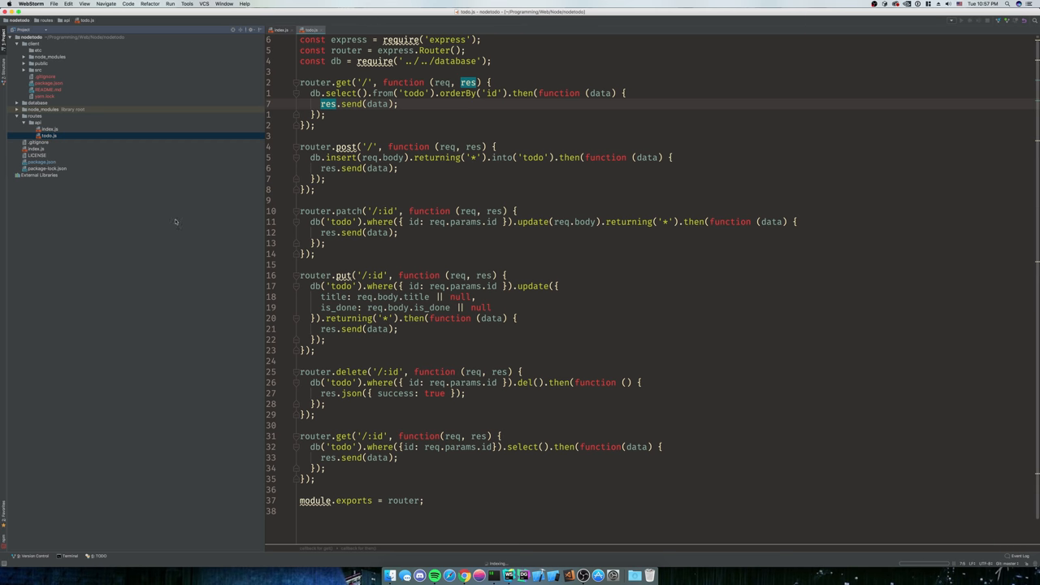
{"action": "left_click", "coordinate": [46, 77]}
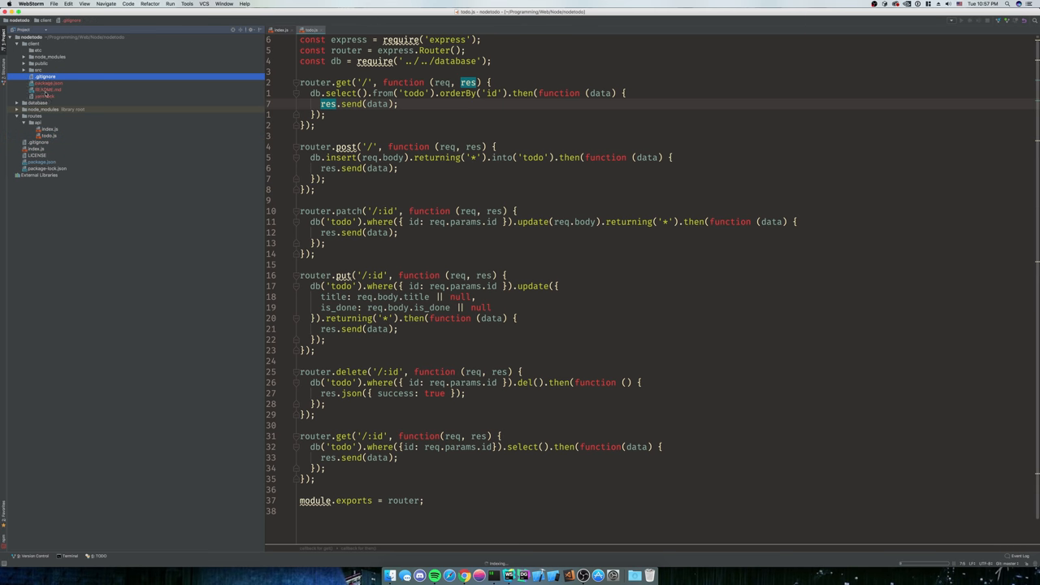
{"action": "left_click", "coordinate": [39, 70]}
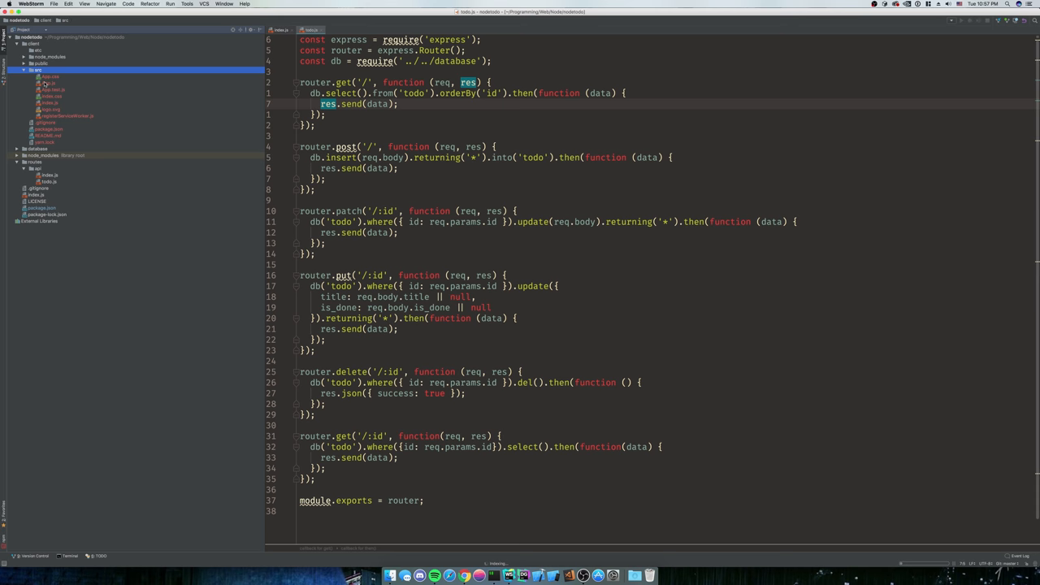
{"action": "left_click", "coordinate": [49, 77]}
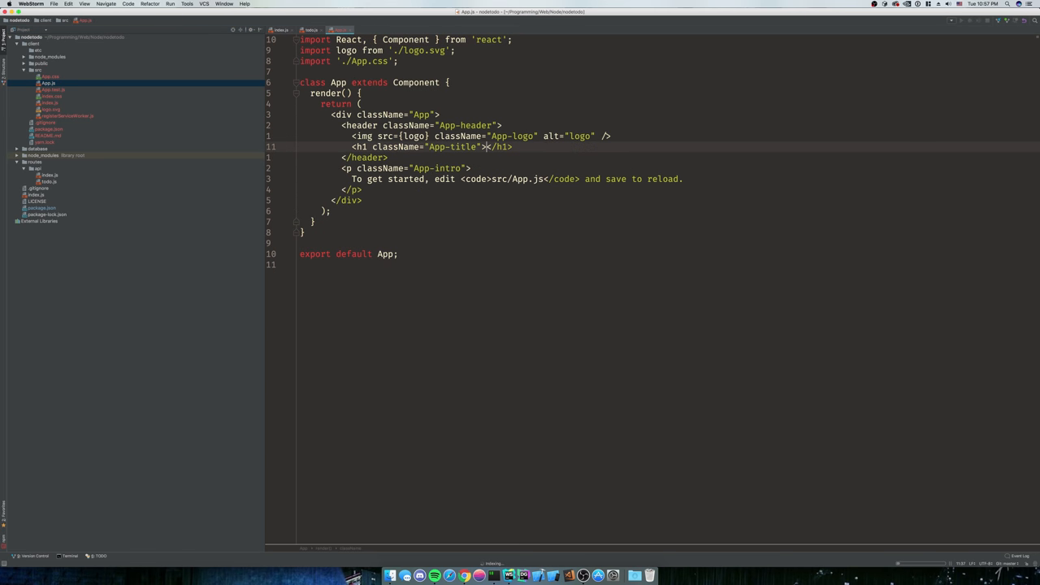
{"action": "type", "text": "The best app ever!"}
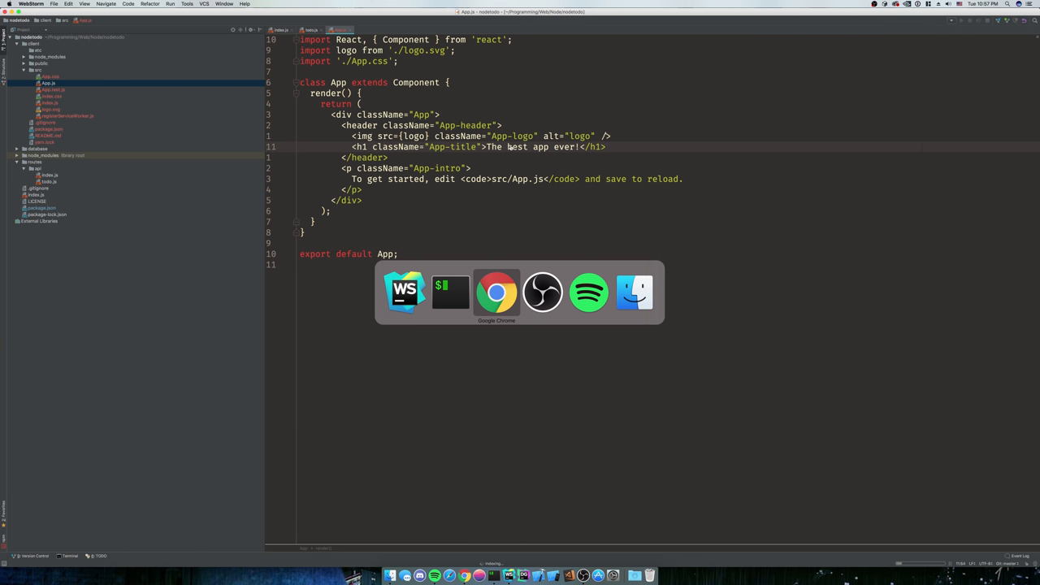
{"action": "left_click", "coordinate": [495, 293]}
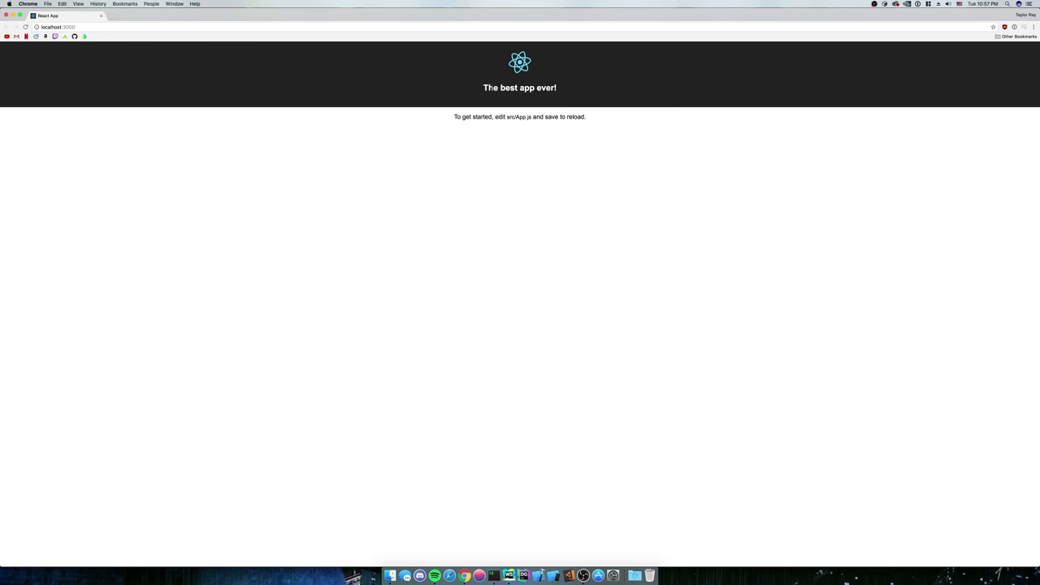
Check localhost:3000 in Chrome for the hot-reloaded "The best app ever!" heading.
{"action": "left_click", "coordinate": [507, 575]}
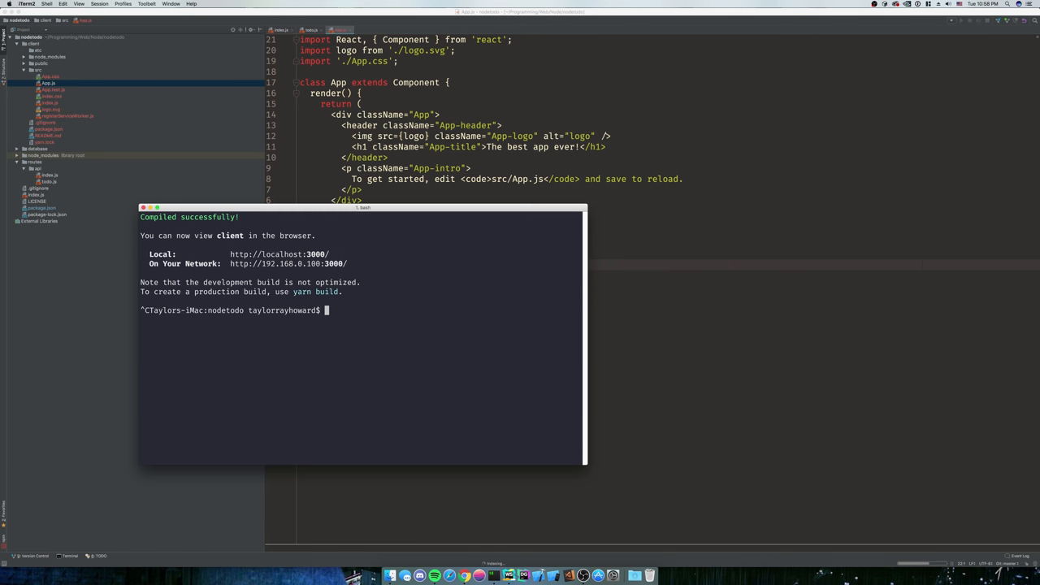
Run npm install --save-dev concurrently in the nodetodo project.
{"action": "type", "text": "npm"}
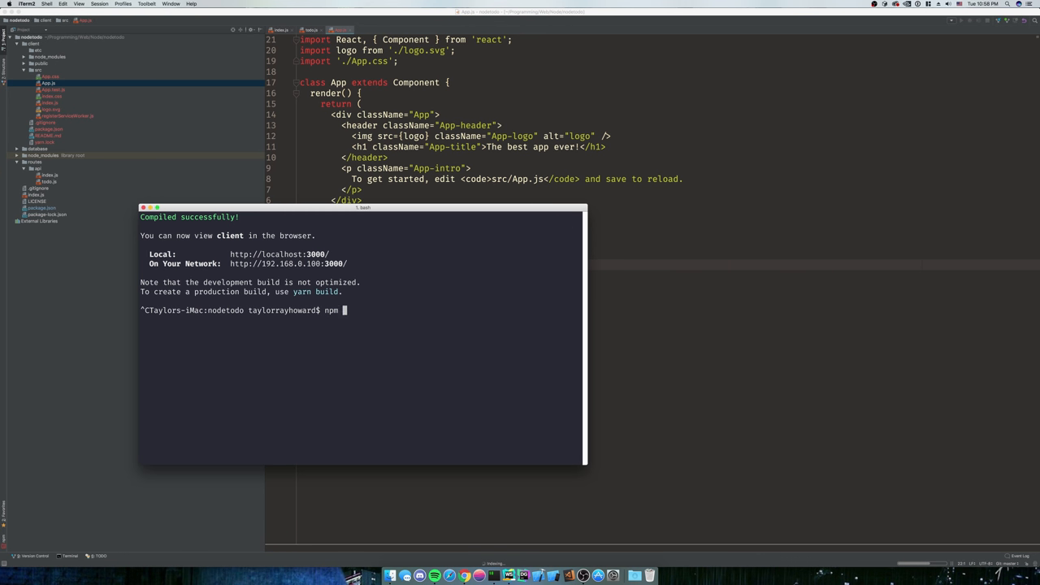
{"action": "type", "text": "install"}
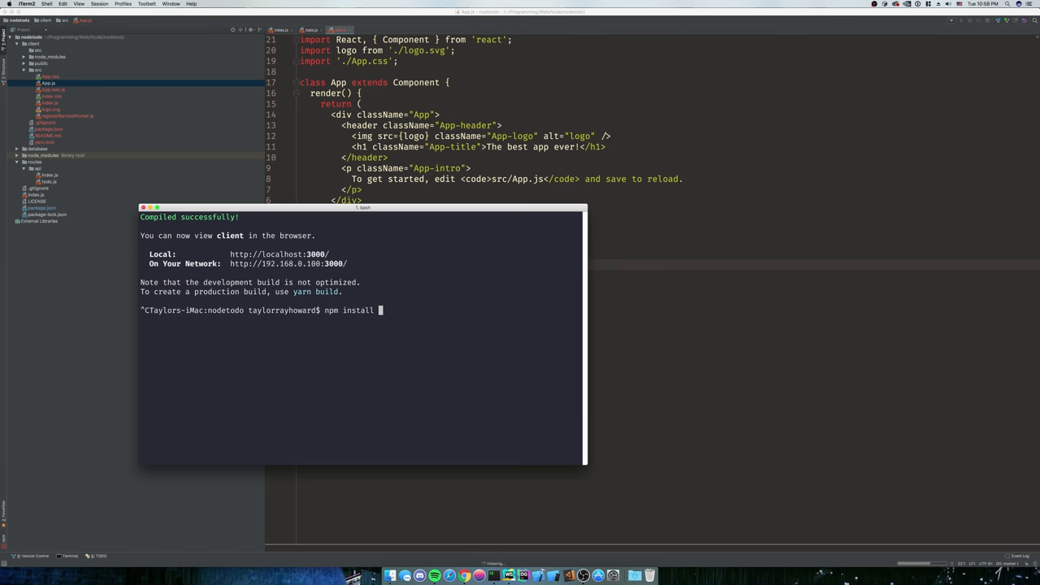
{"action": "type", "text": "--save-dev"}
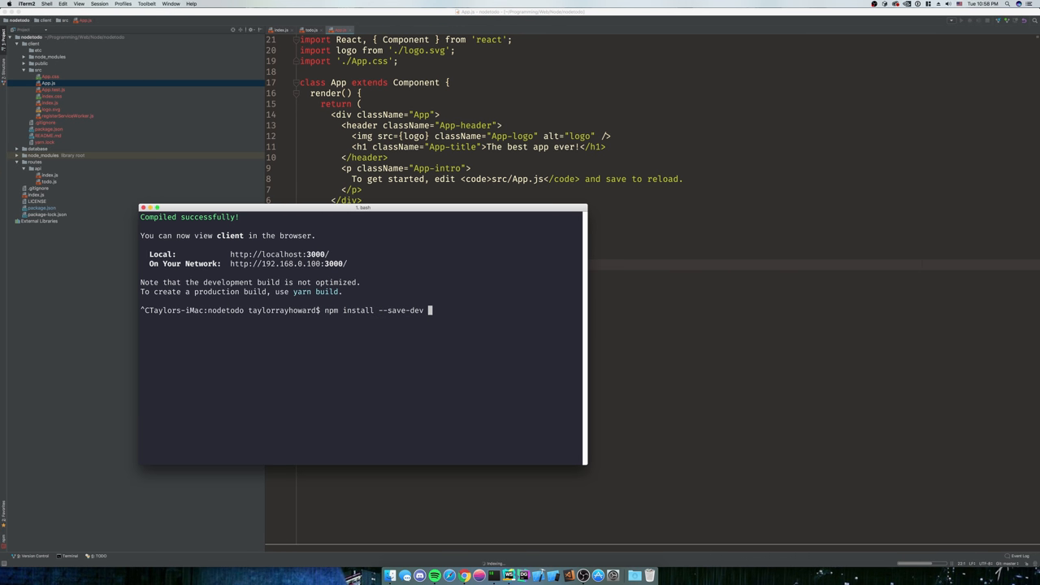
{"action": "type", "text": "concu"}
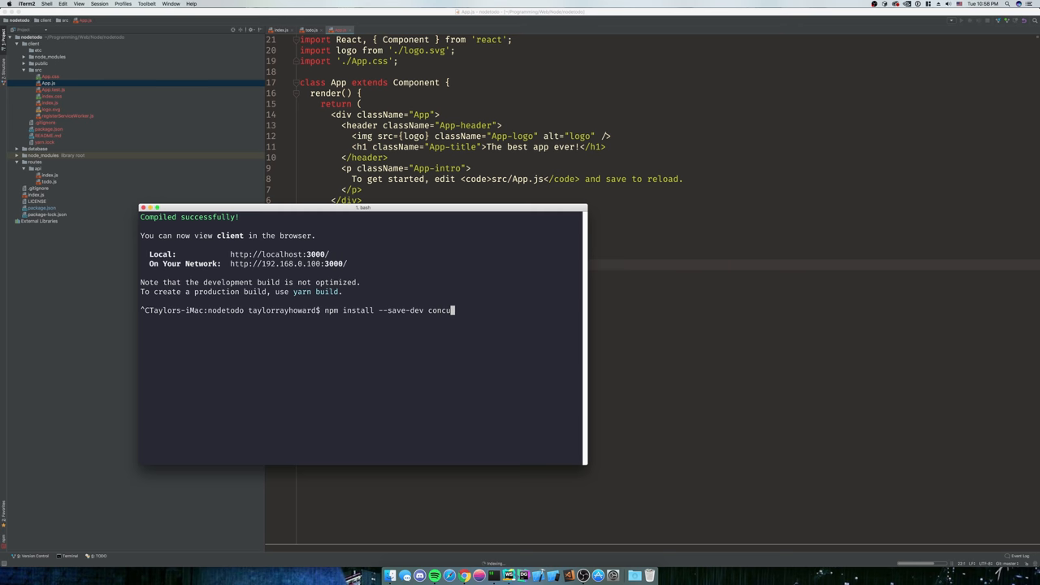
{"action": "key", "text": "Return"}
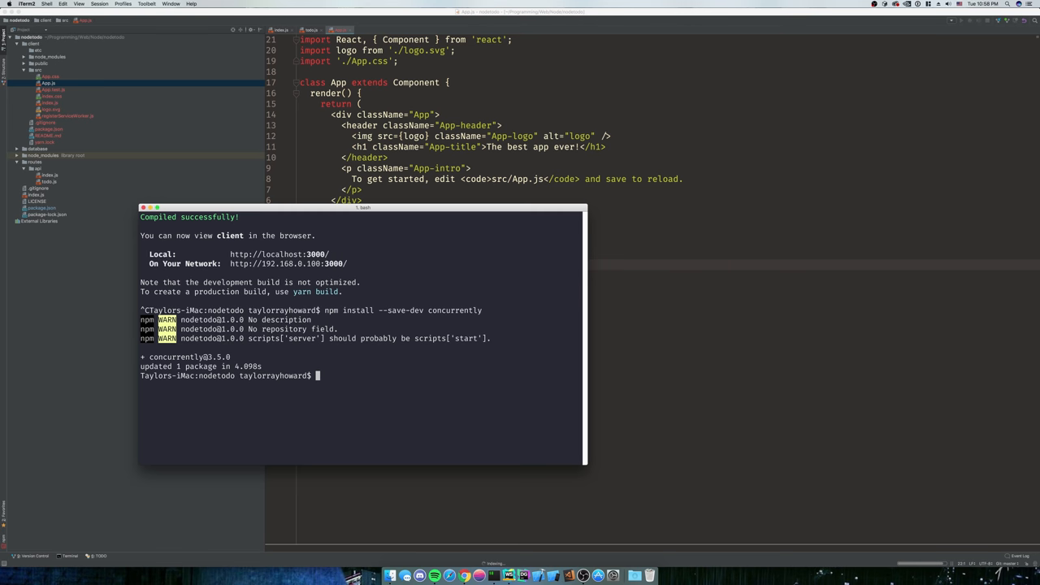
{"action": "type", "text": "vim"}
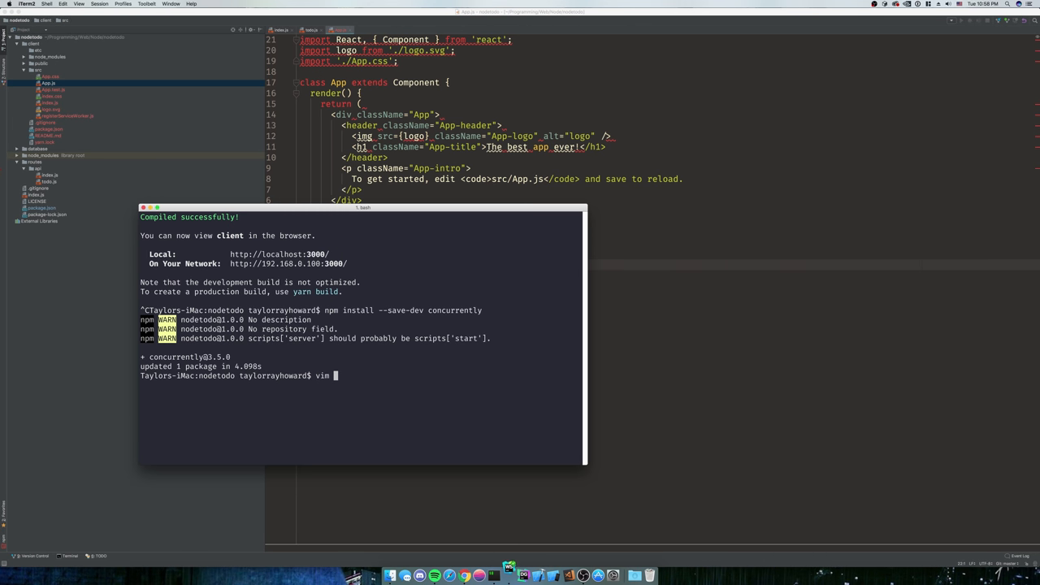
In vim, add a new "start" script line in package.json beginning with concurrently.
{"action": "type", "text": "package.json"}
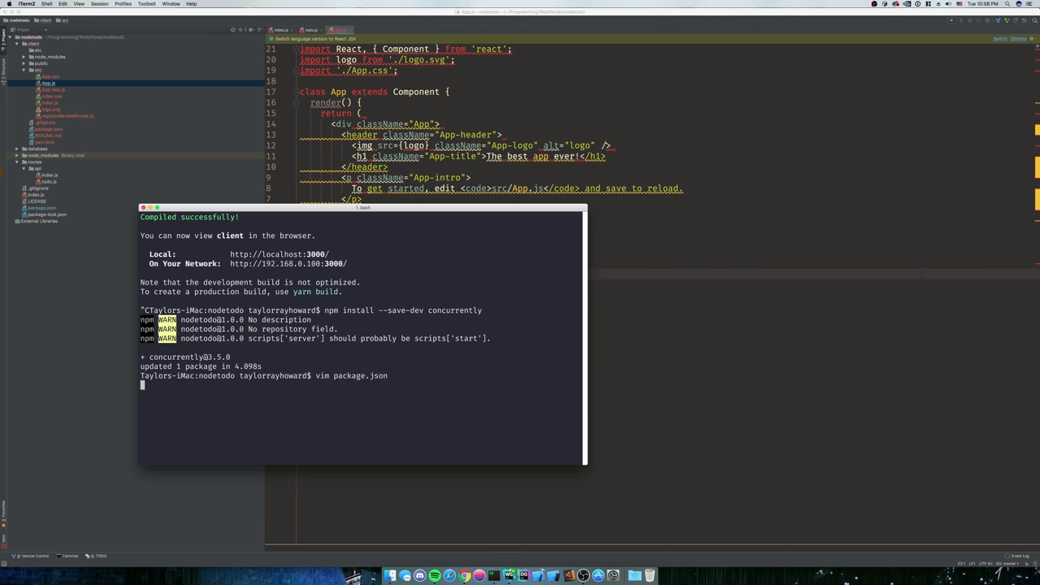
{"action": "key", "text": "Return"}
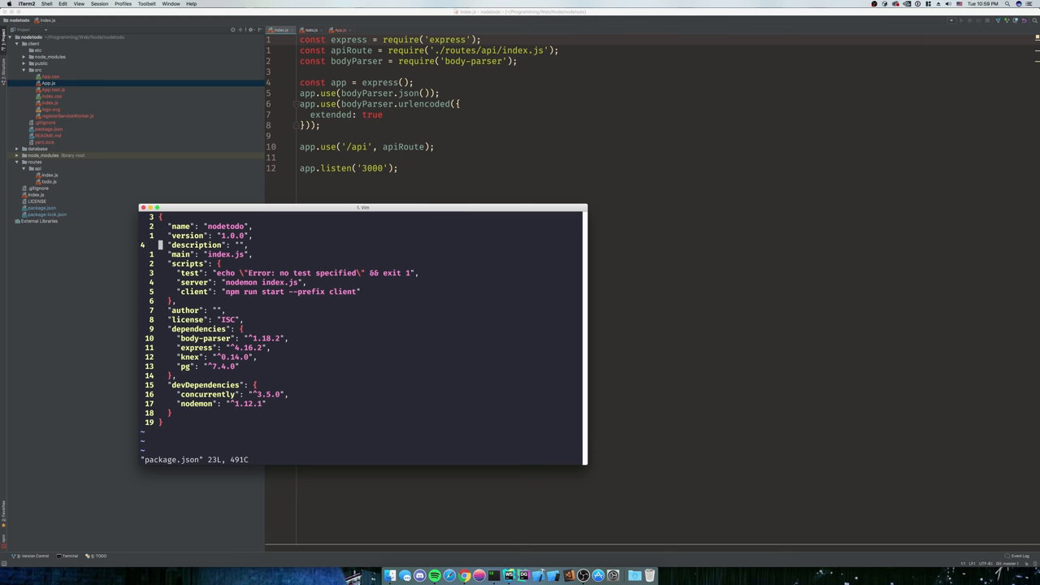
{"action": "key", "text": "i"}
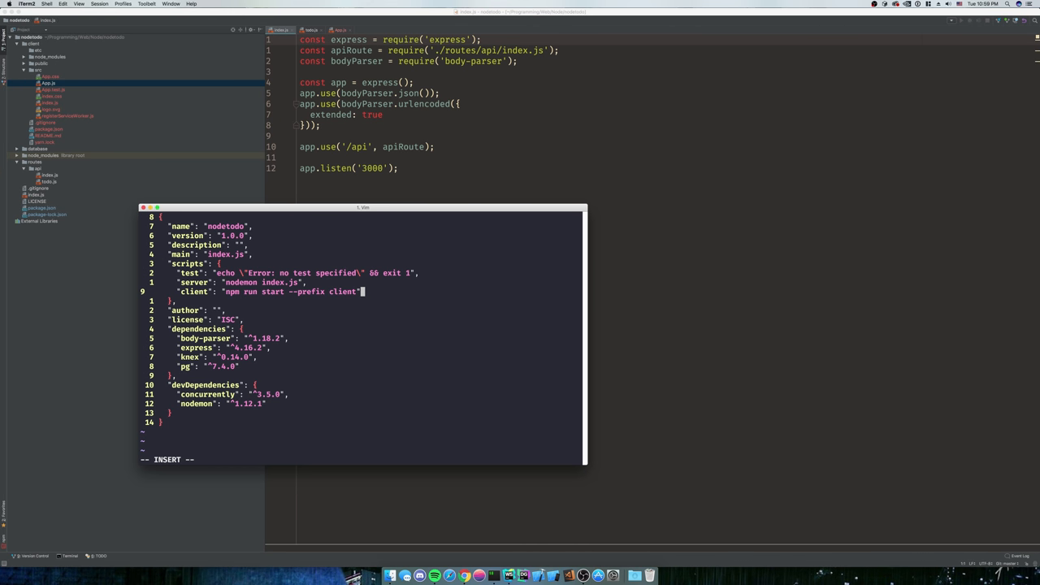
{"action": "key", "text": "Return"}
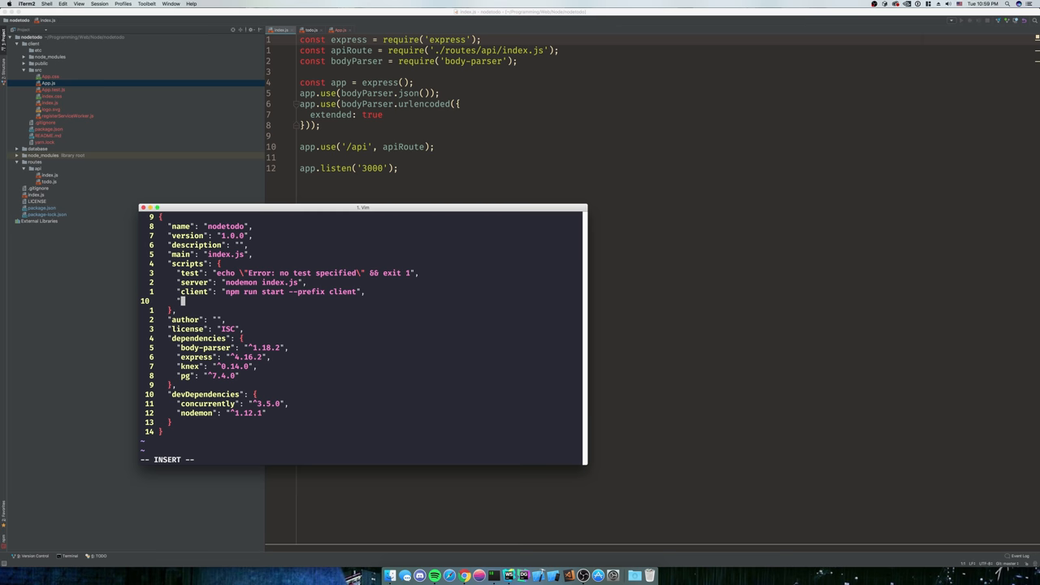
{"action": "type", "text": "\"start\":"}
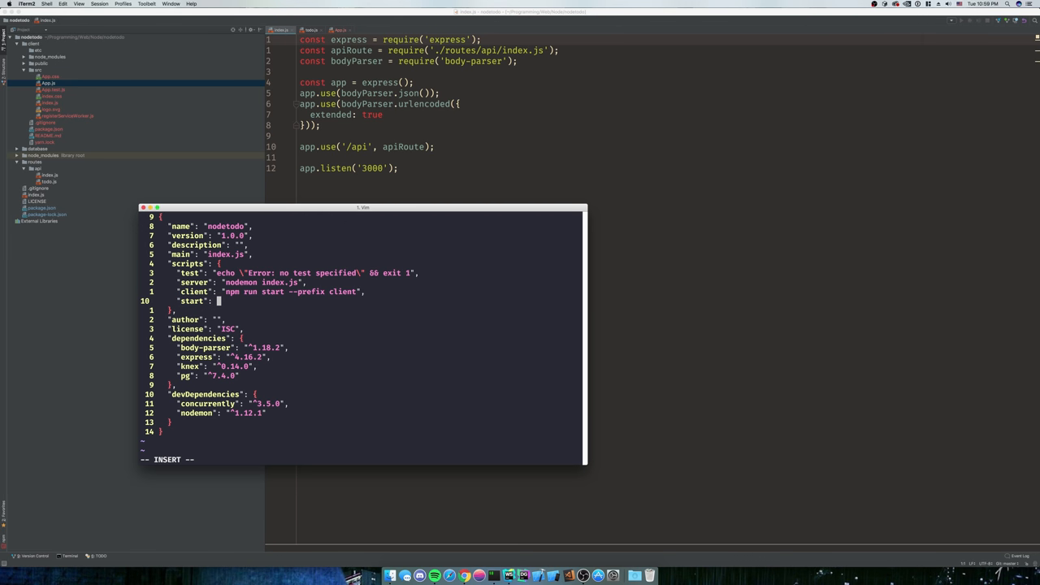
{"action": "type", "text": "\"\""}
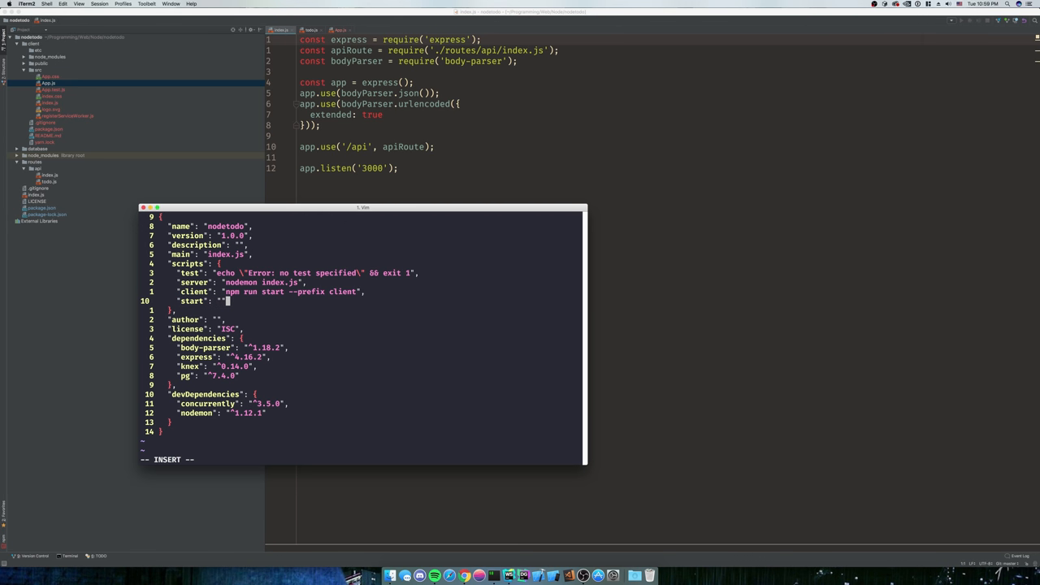
{"action": "type", "text": "concurrently \\"}
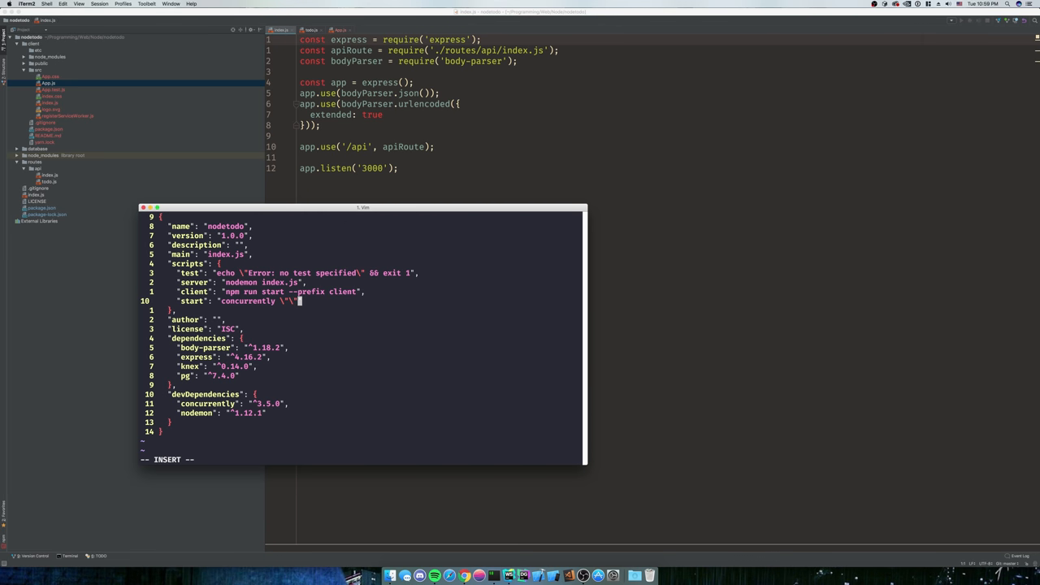
{"action": "key", "text": "Escape"}
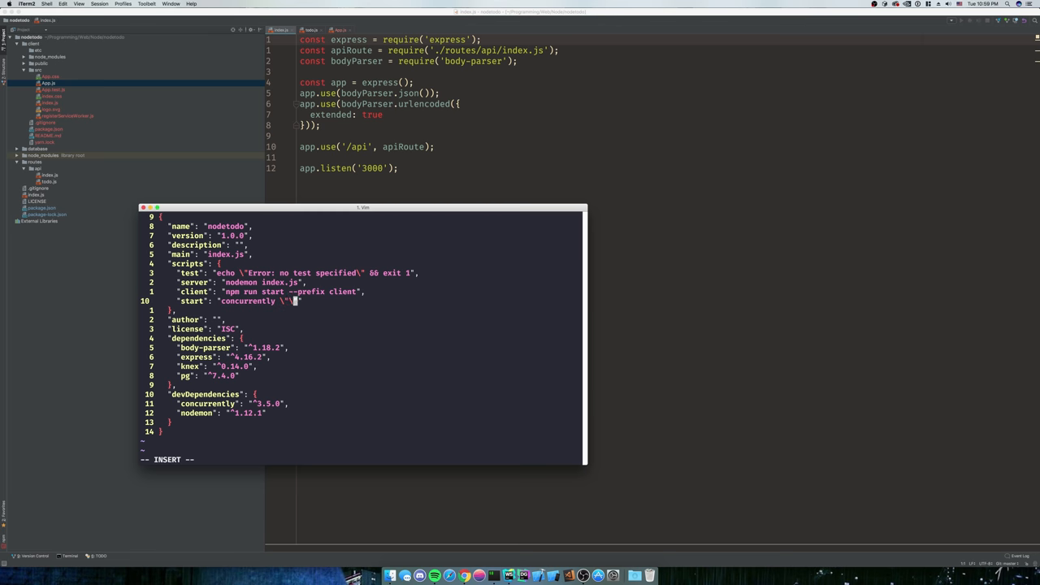
Fill the start script with escaped-quoted "npm run server" and save package.json.
{"action": "key", "text": "Escape"}
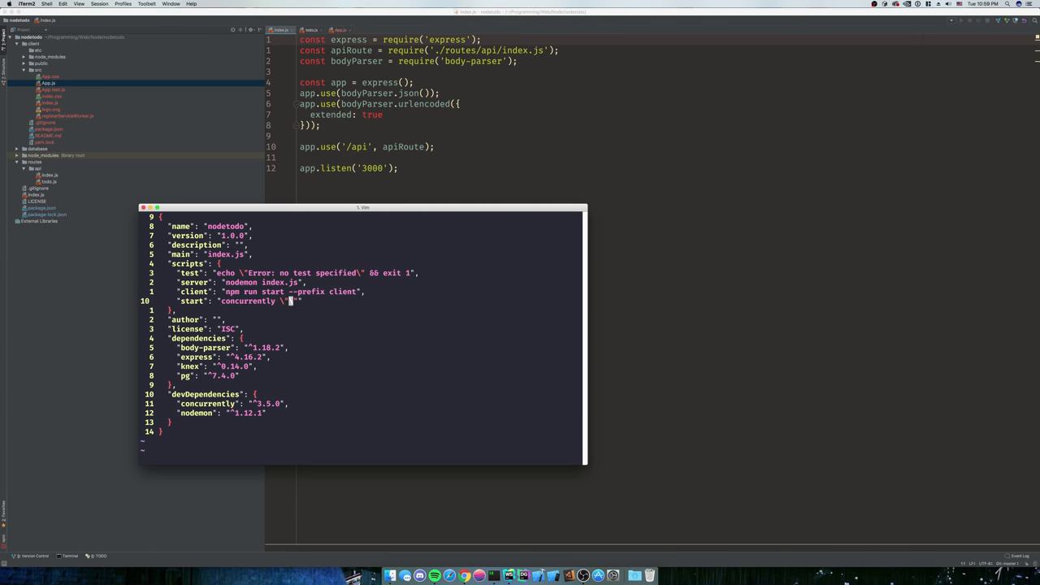
{"action": "key", "text": "i"}
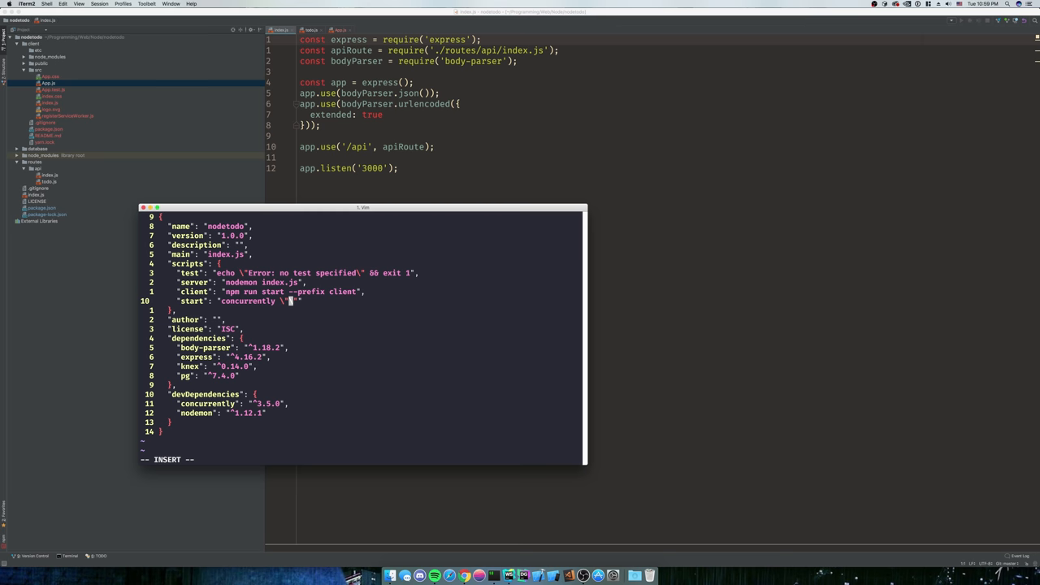
{"action": "type", "text": "npm run server"}
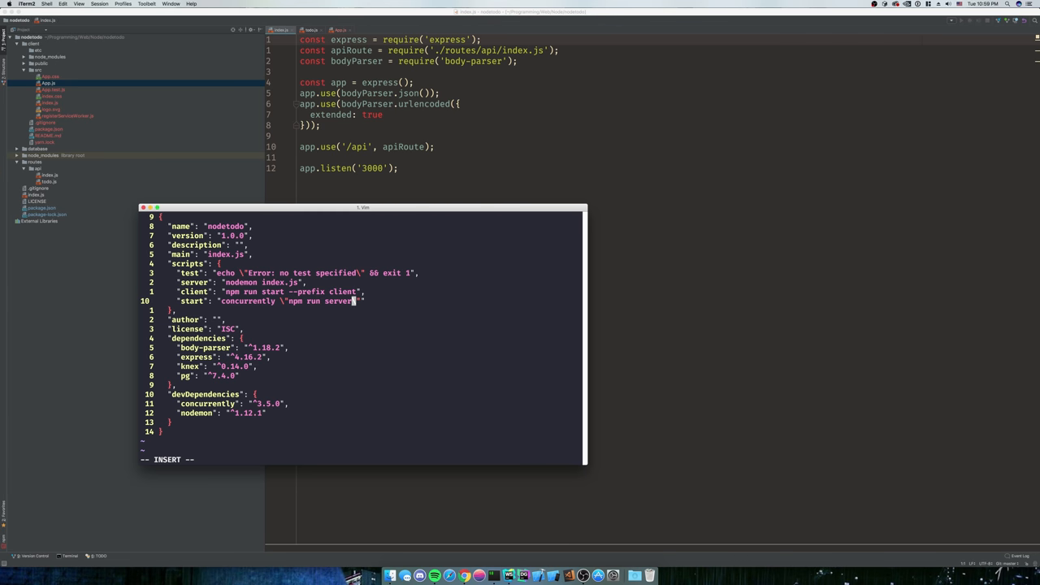
{"action": "type", "text": "\\\"\\\""}
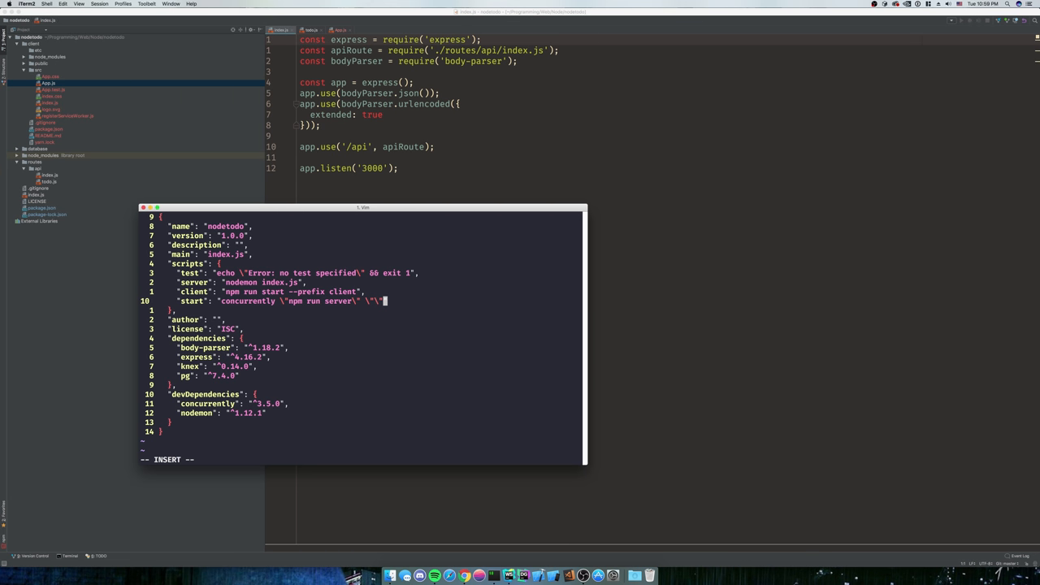
{"action": "key", "text": "Escape"}
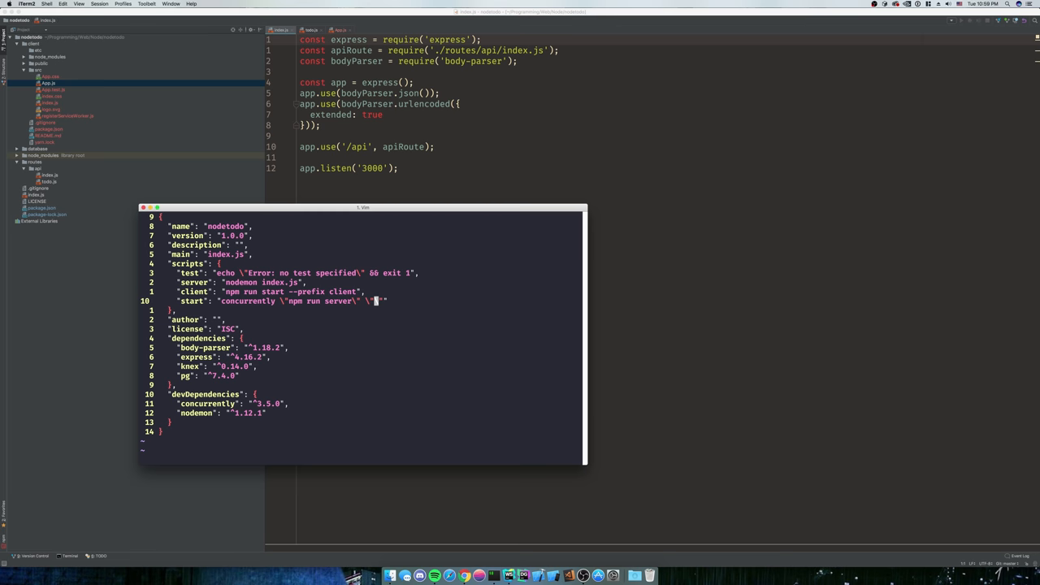
{"action": "key", "text": "i"}
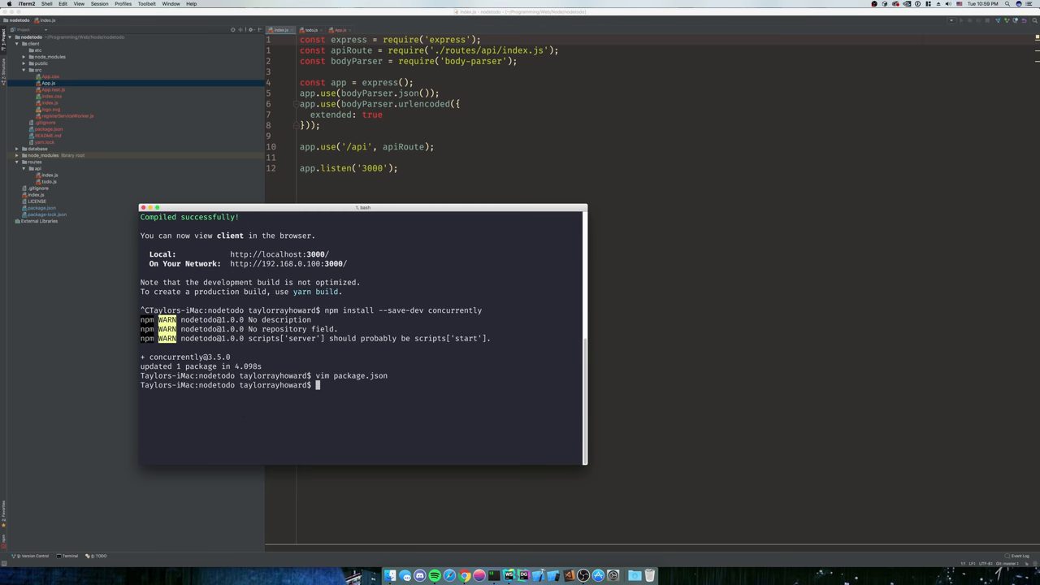
Run npm run start to launch server and client together via concurrently.
{"action": "type", "text": "npm run st"}
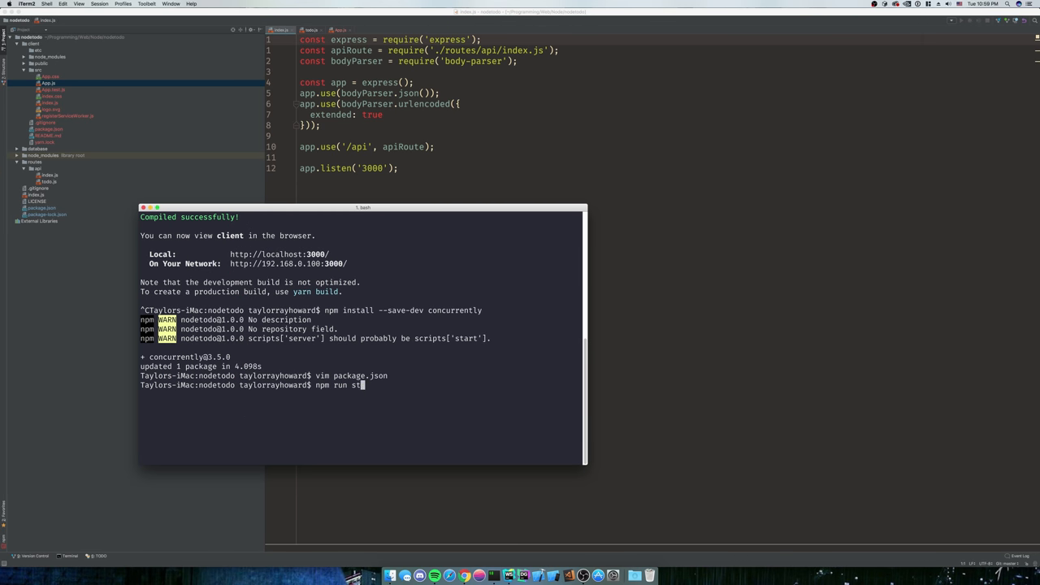
{"action": "key", "text": "Return"}
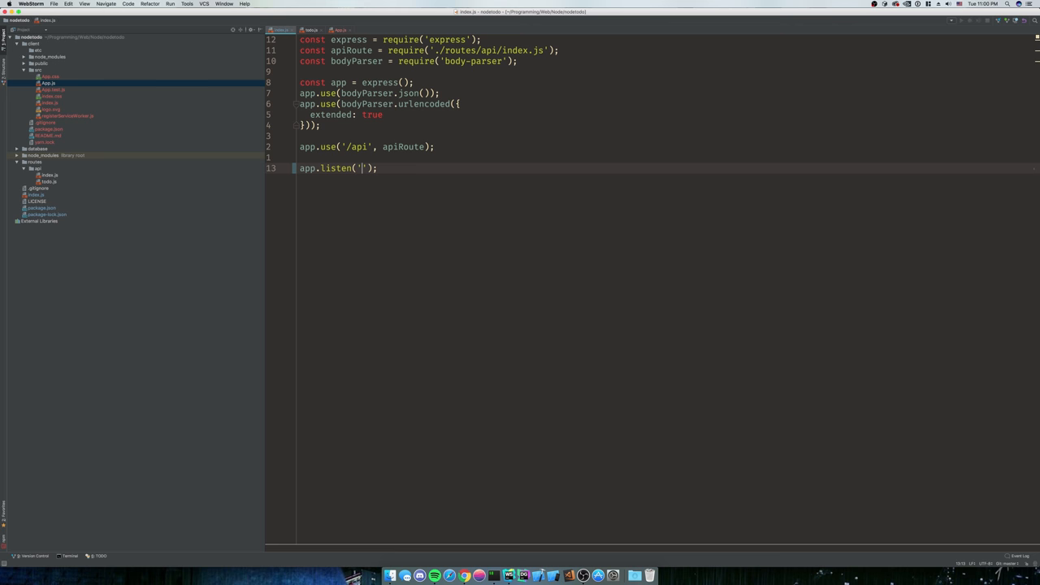
Change the app.listen port in index.js to 8000.
{"action": "type", "text": "8000"}
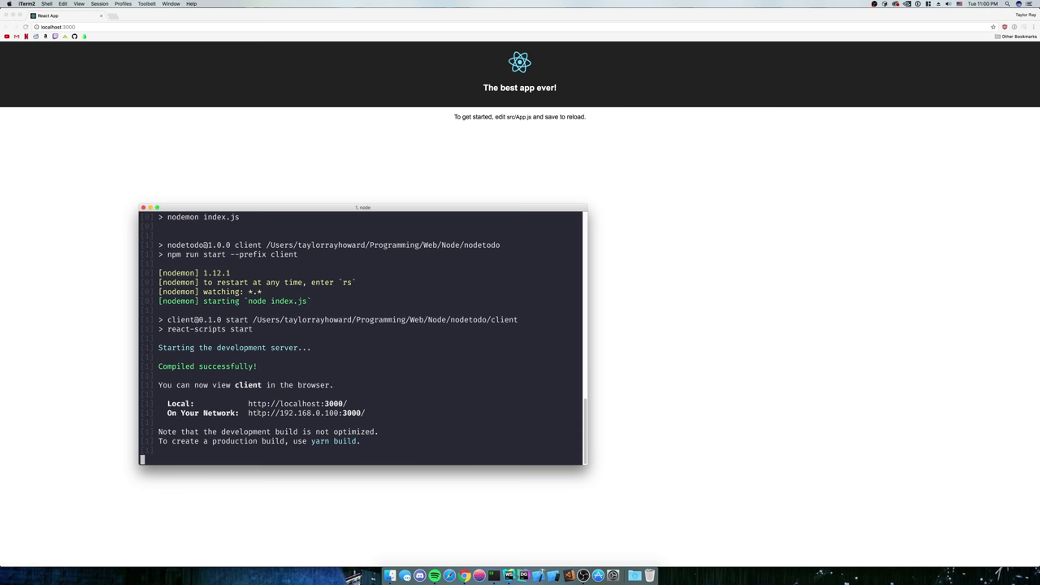
In Chrome, load localhost:8000/api/todo in a new tab beside the running React App.
{"action": "double_click", "coordinate": [247, 384]}
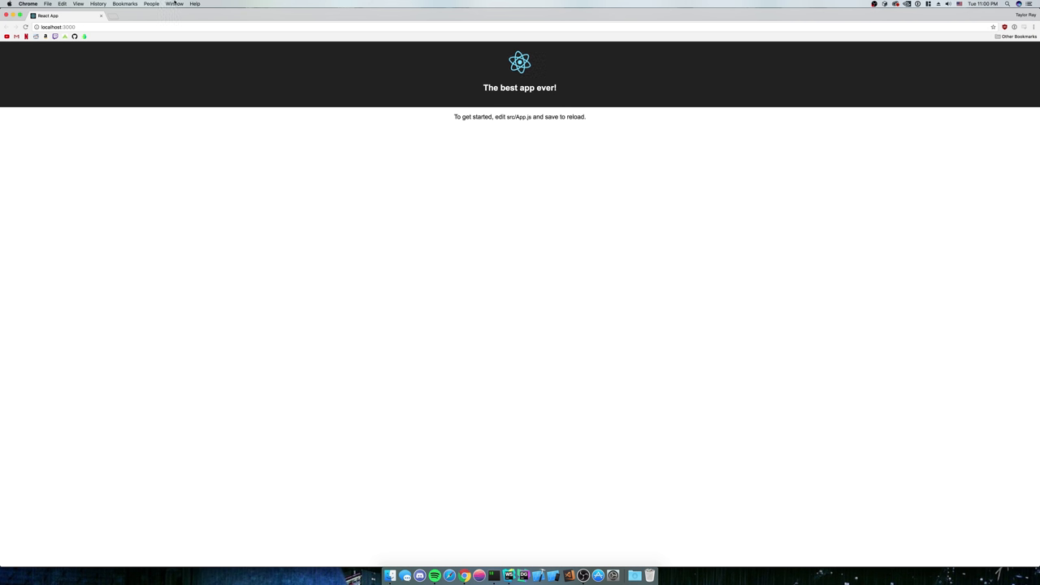
{"action": "left_click", "coordinate": [62, 26]}
{"action": "type", "text": "local"}
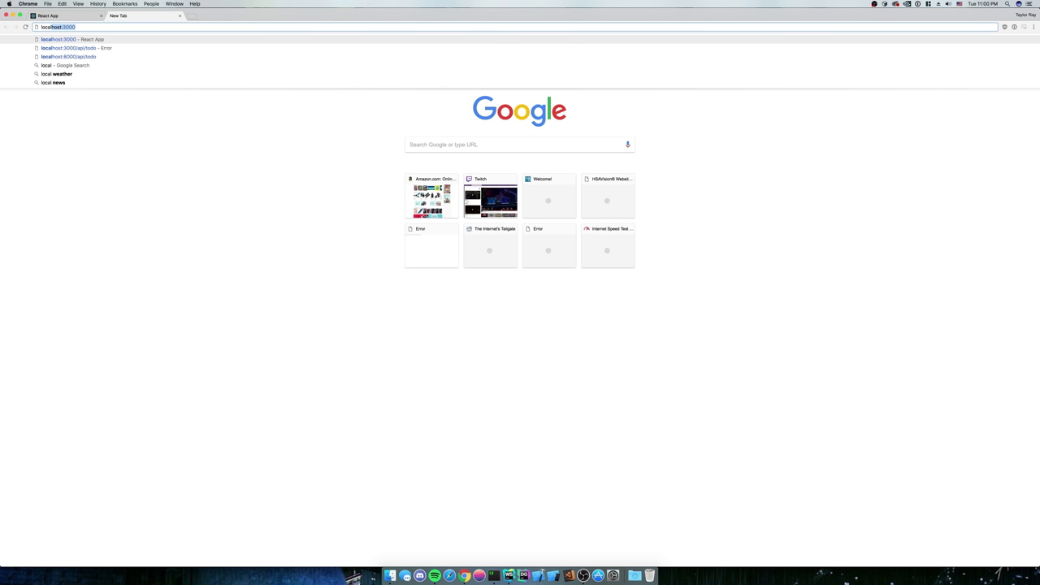
{"action": "left_click", "coordinate": [78, 49]}
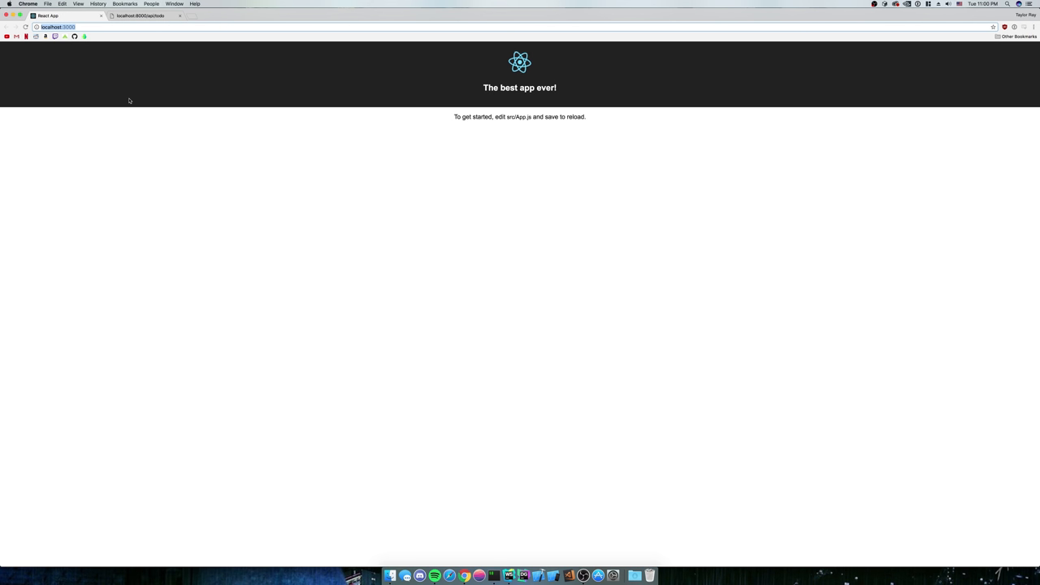
{"action": "mouse_move", "coordinate": [518, 475]}
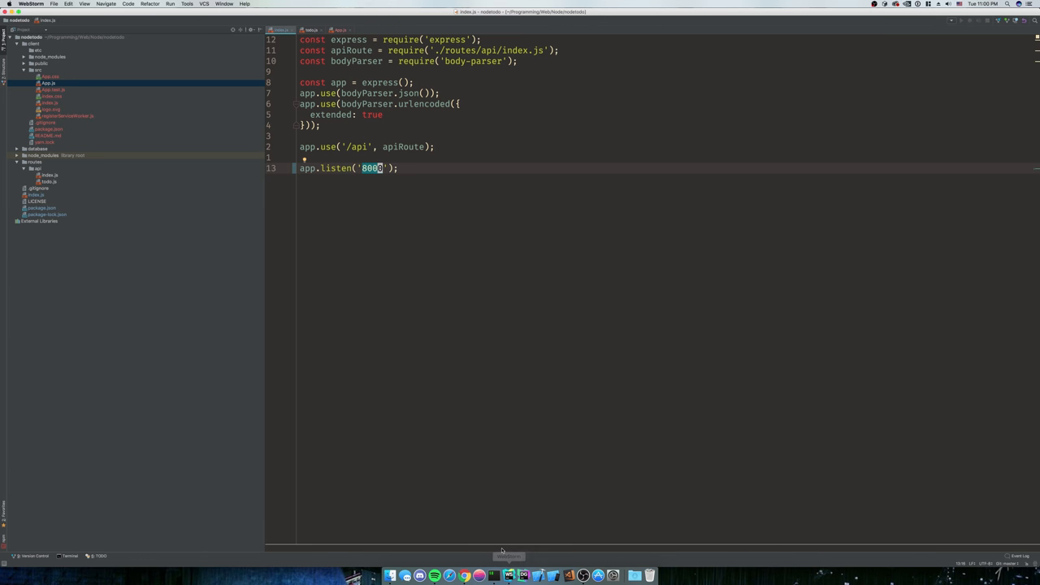
Stop the concurrently-run server and client with Ctrl+C in the terminal.
{"action": "left_click", "coordinate": [507, 575]}
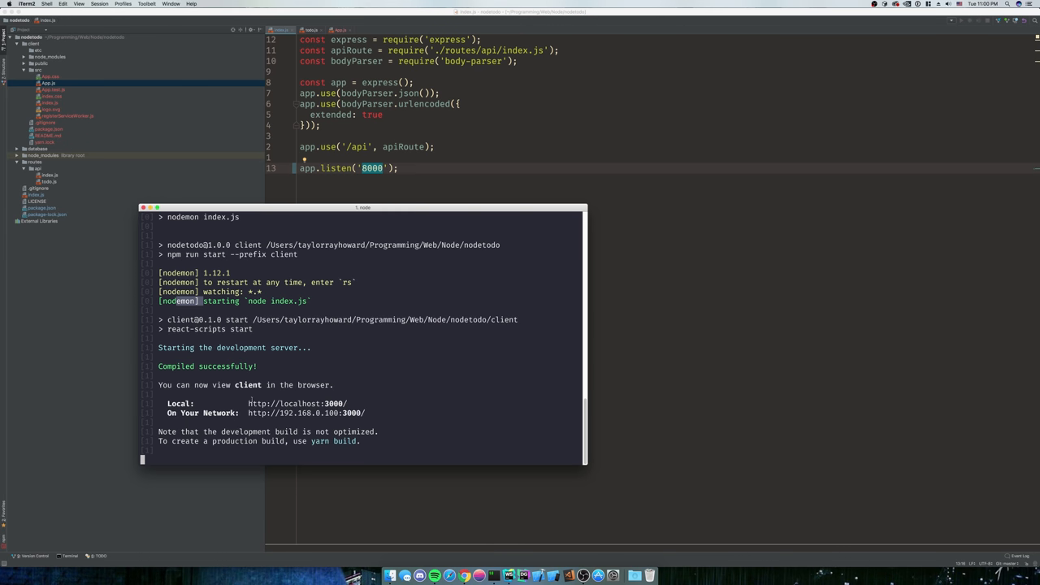
{"action": "key", "text": "ctrl+c"}
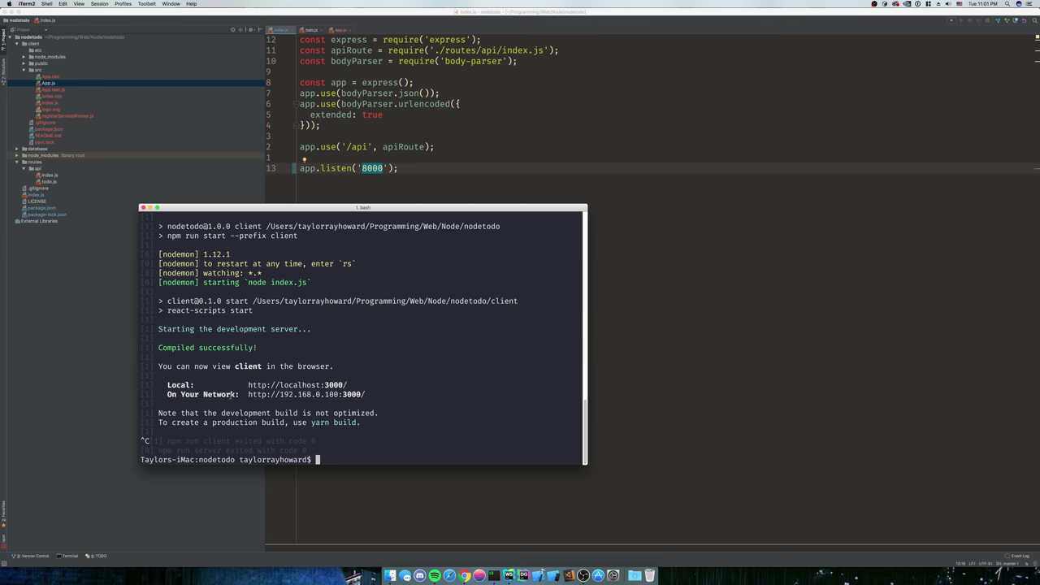
Start psql, connect to todo_db and list the two rows with SELECT * FROM todo;.
{"action": "type", "text": "ps"}
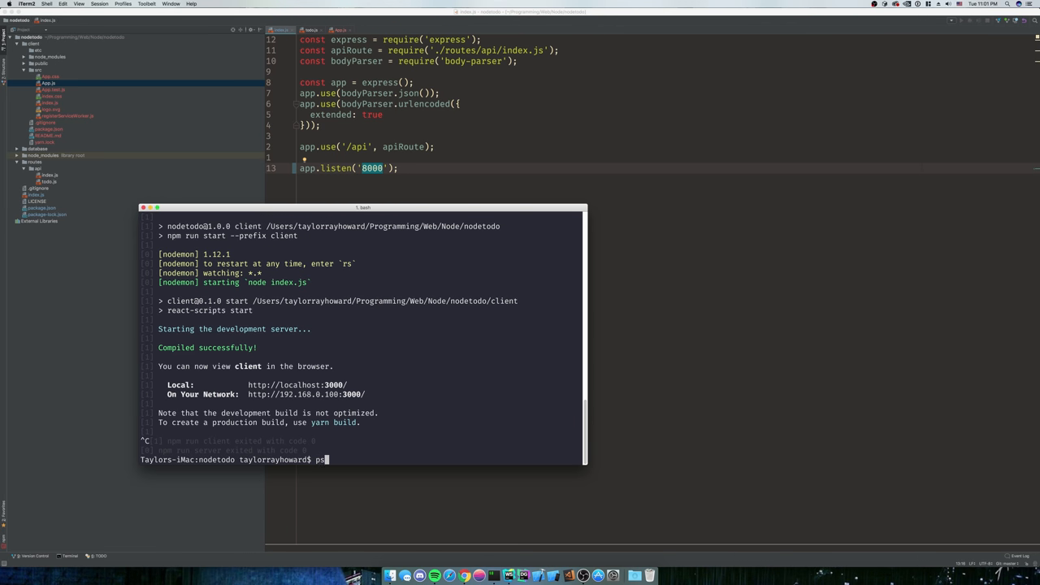
{"action": "type", "text": "psql"}
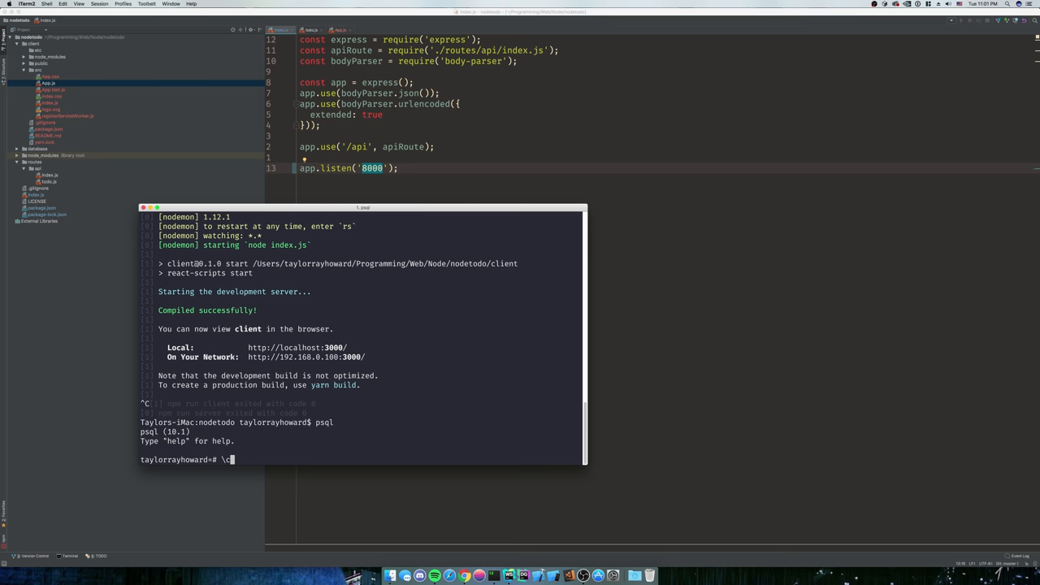
{"action": "type", "text": "n"}
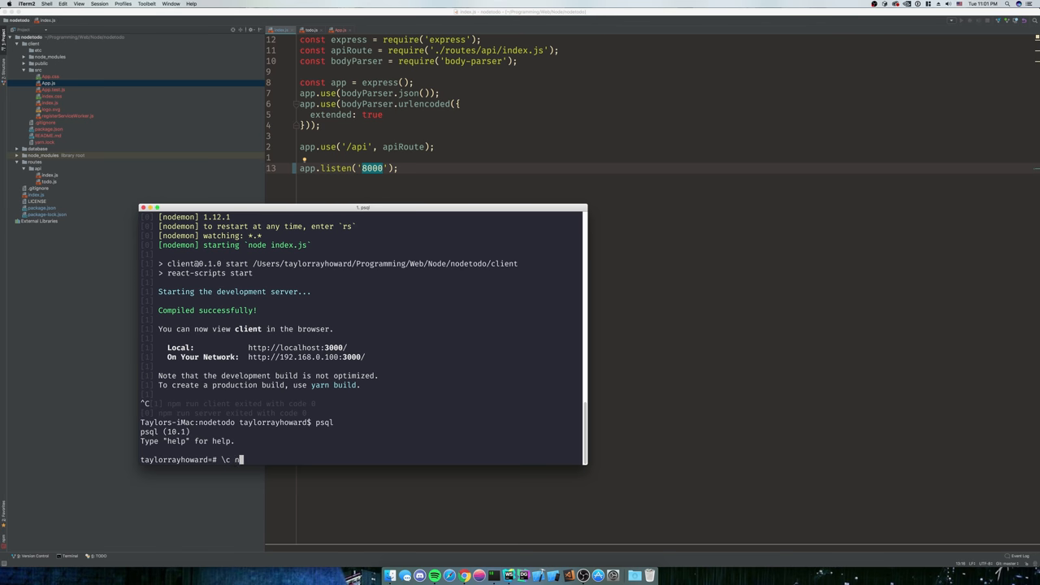
{"action": "key", "text": "Return"}
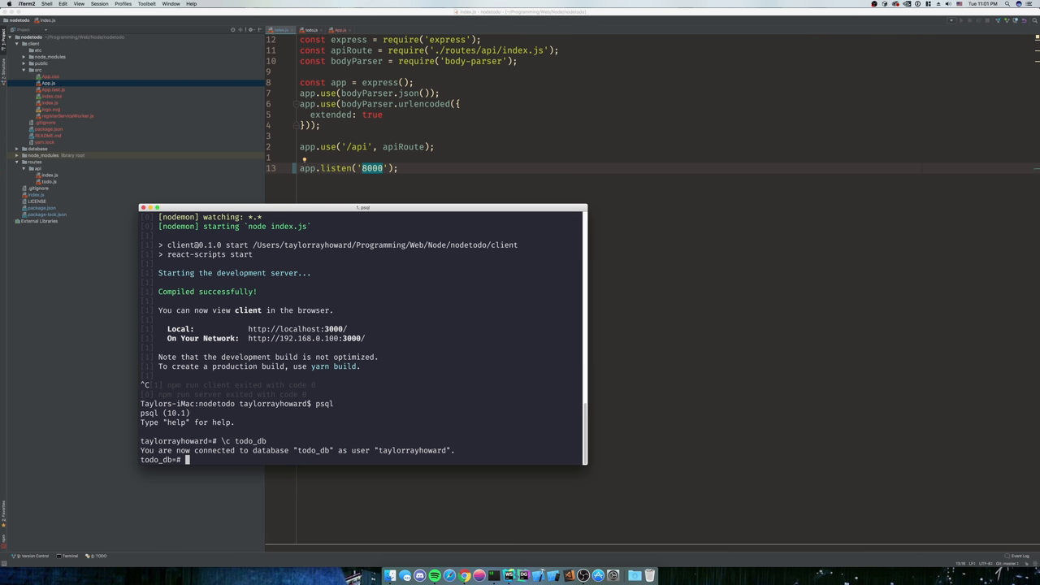
{"action": "type", "text": "SELECT * FROM todo"}
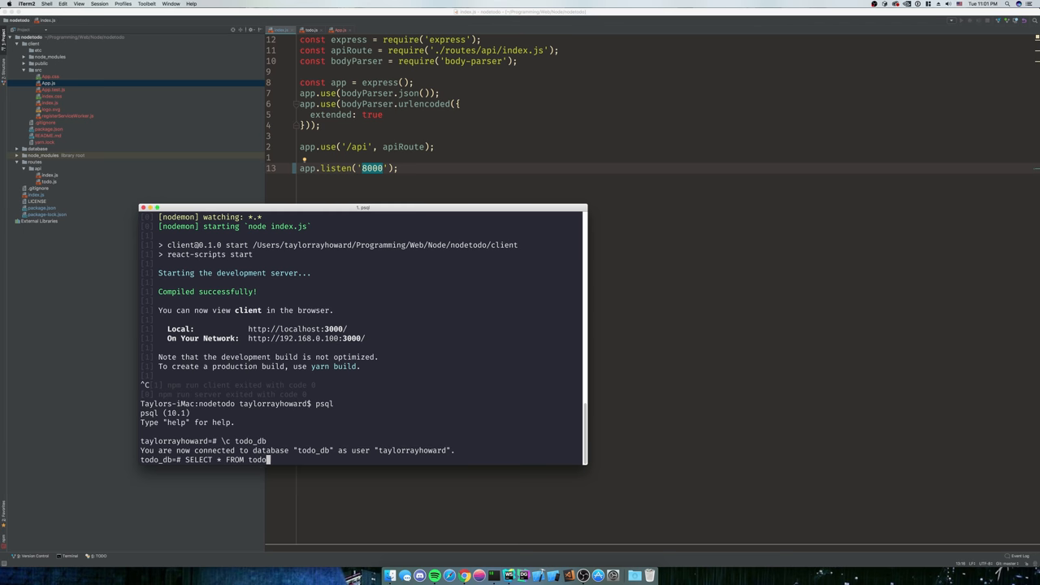
{"action": "key", "text": "Return"}
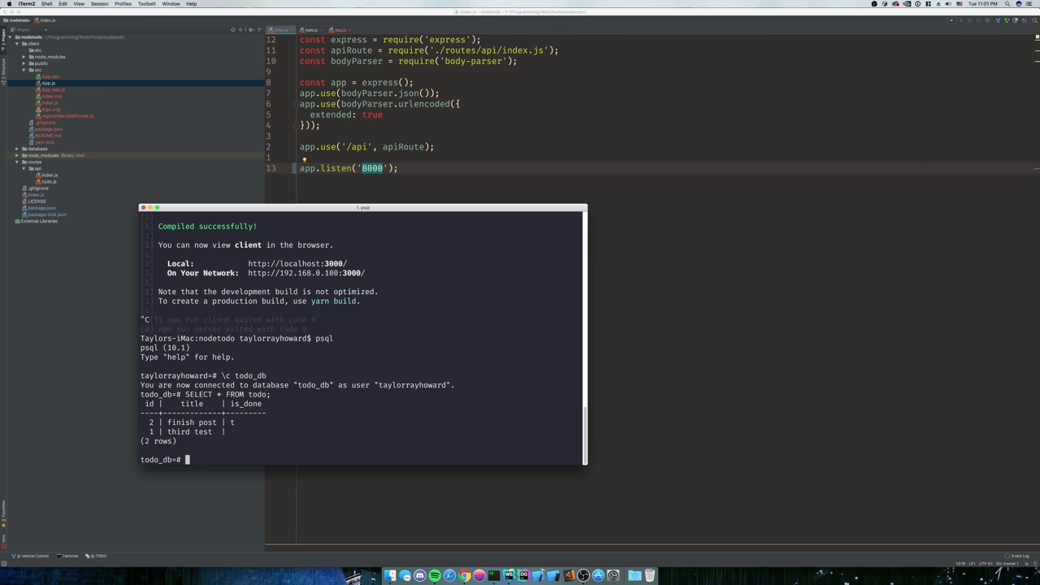
Write the statement ALTER TABLE todo ADD PRIMARY KEY id;.
{"action": "type", "text": "ALTER TABLE todo"}
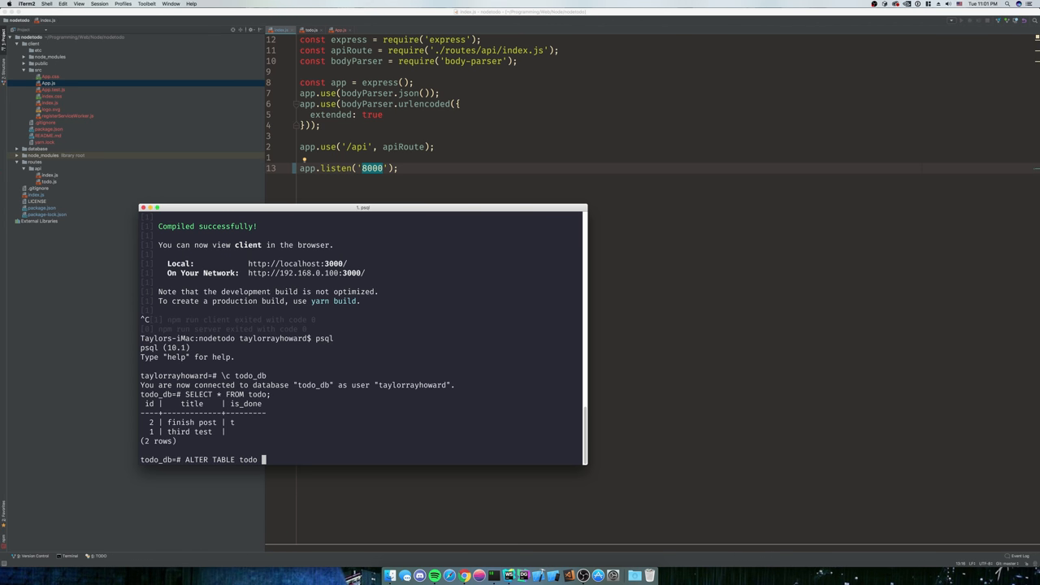
{"action": "key", "text": "backspace"}
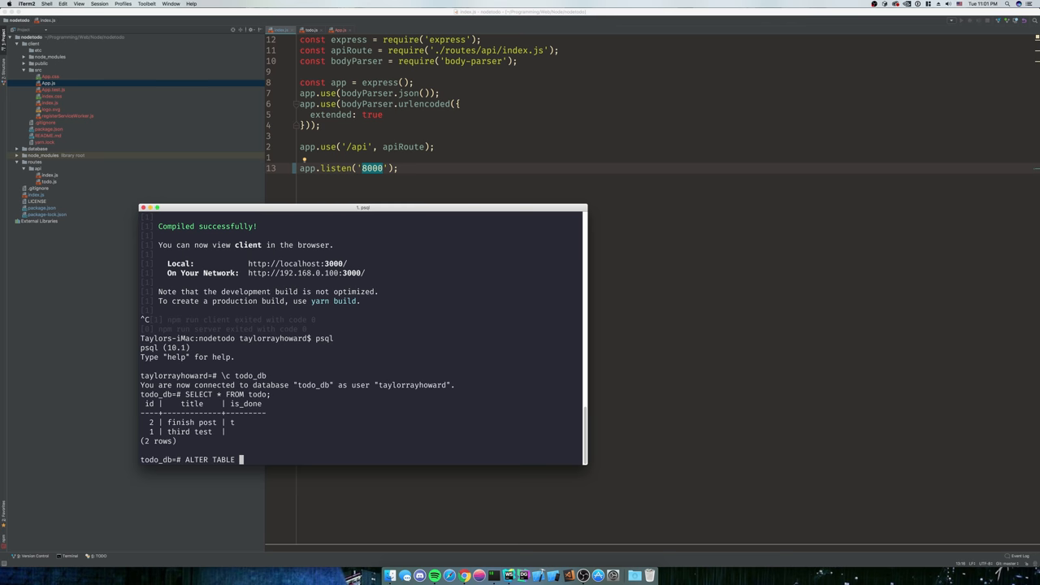
{"action": "type", "text": "todo ADD"}
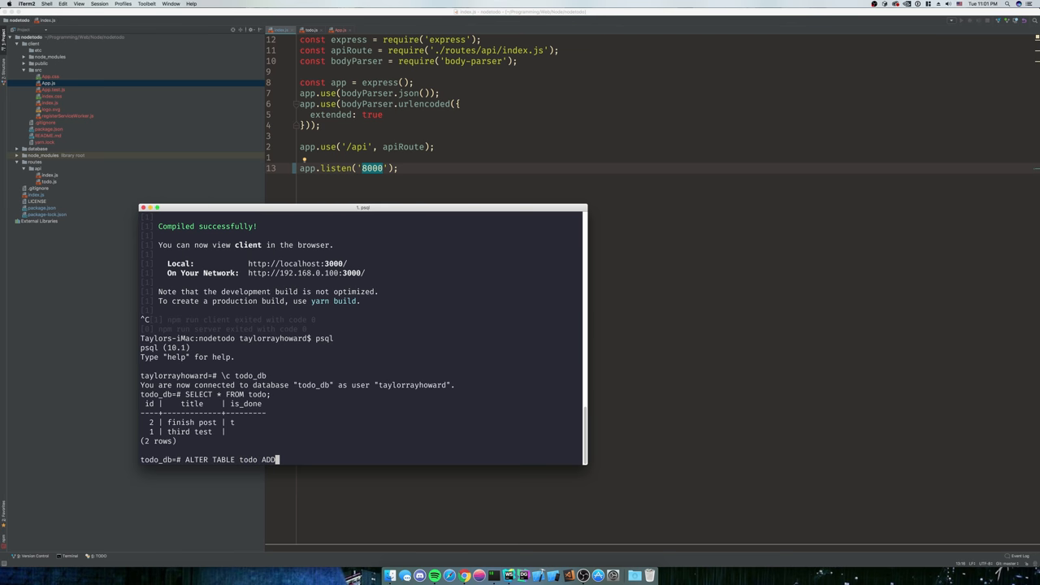
{"action": "type", "text": "P"}
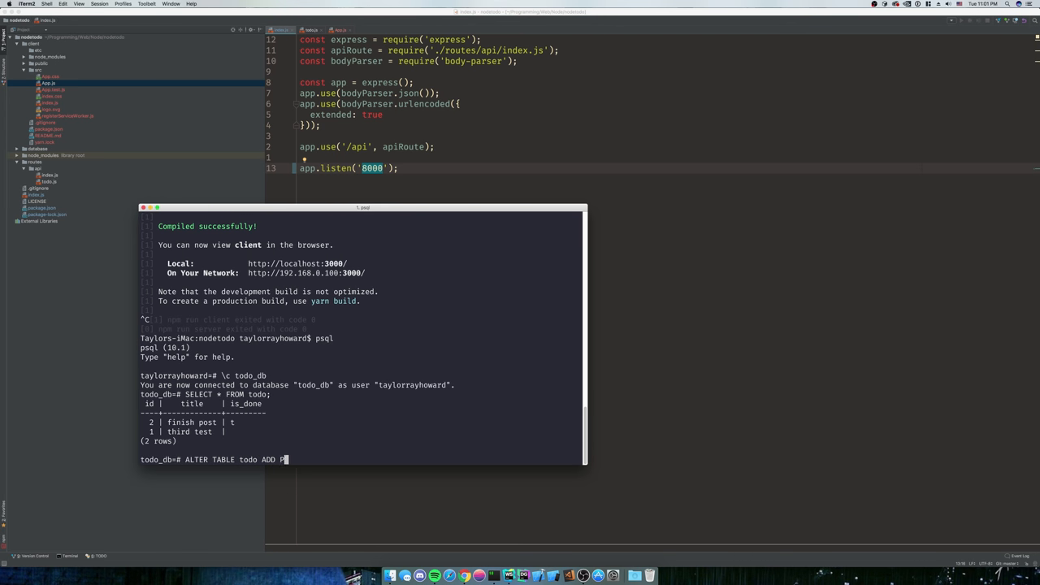
{"action": "type", "text": "RIMARY KEY id;"}
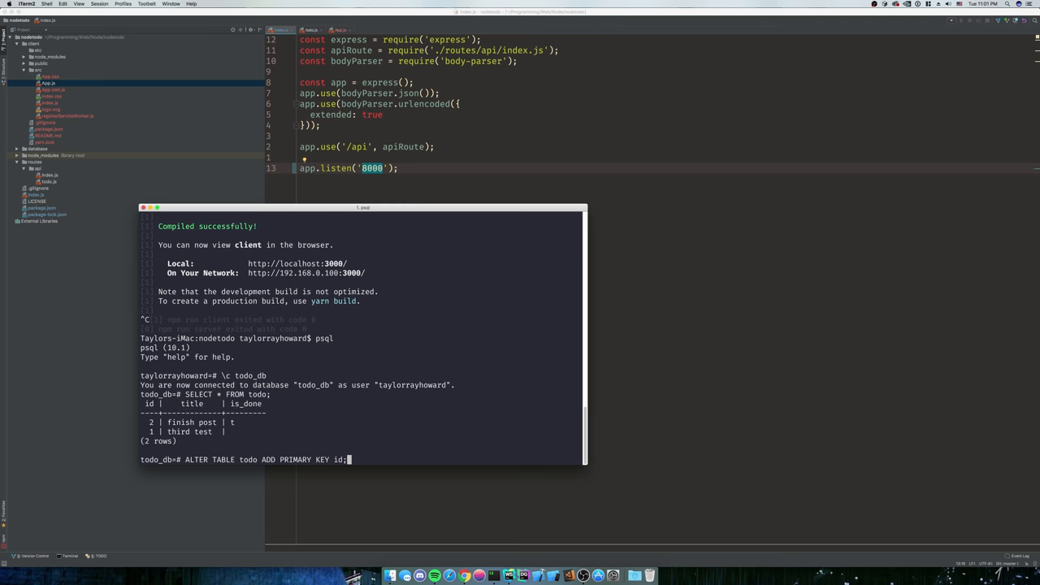